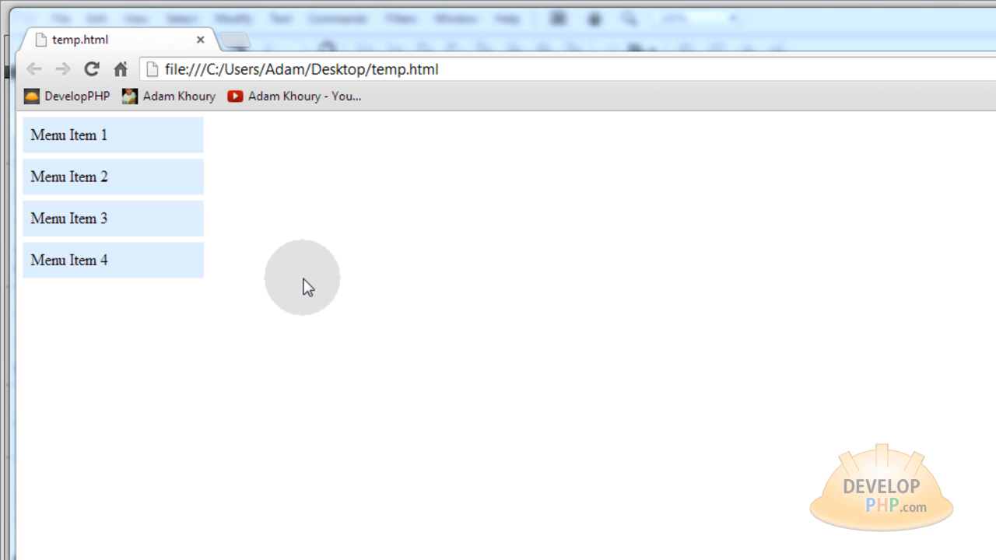
Step: Toggle Menu Item 1 in Chrome, leaving it expanded to show Subcategory A, B and C
left_click(71, 134)
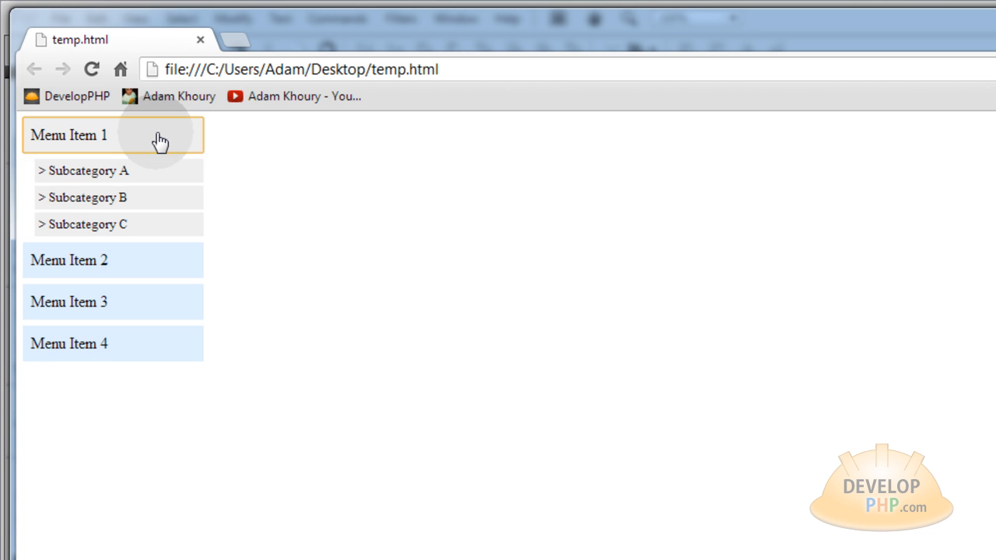
left_click(68, 177)
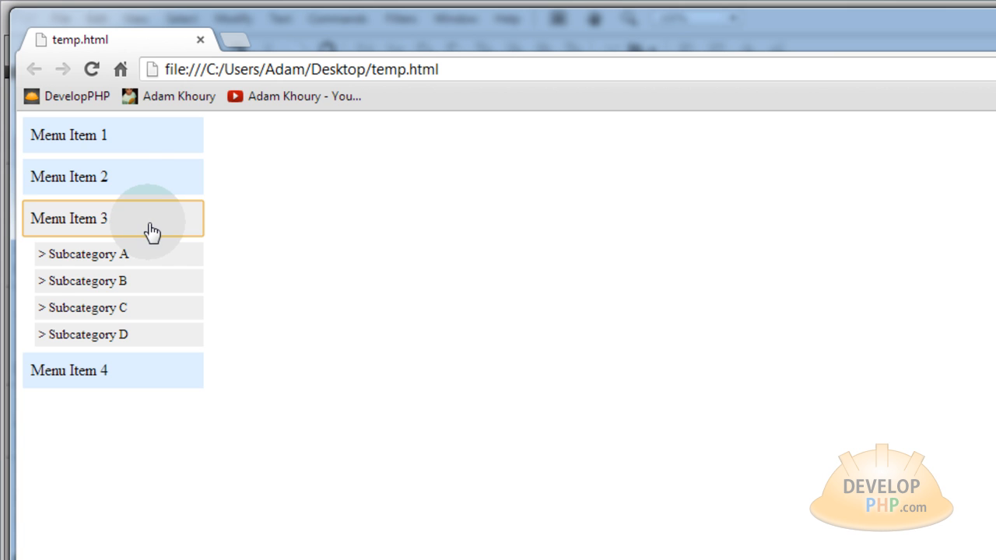
mouse_move(154, 308)
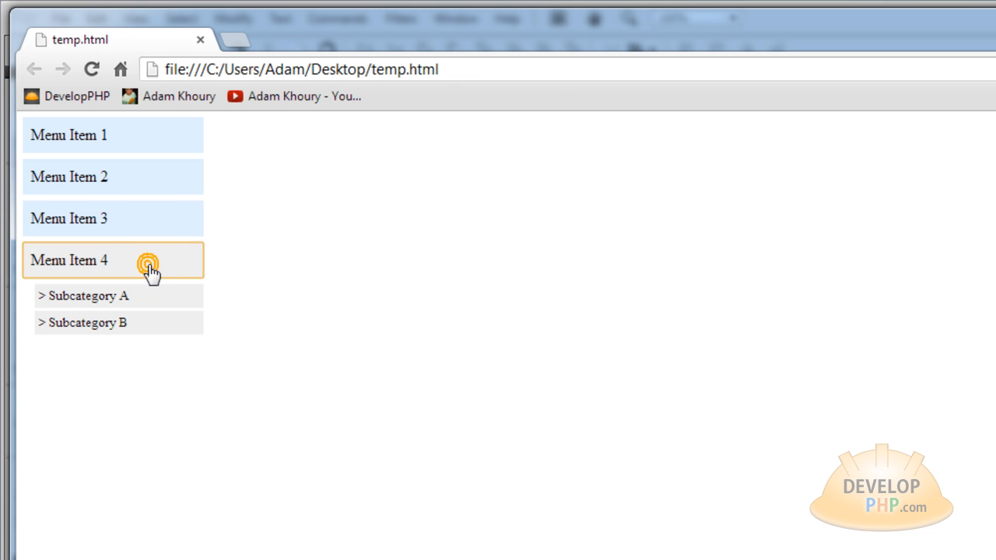
left_click(68, 134)
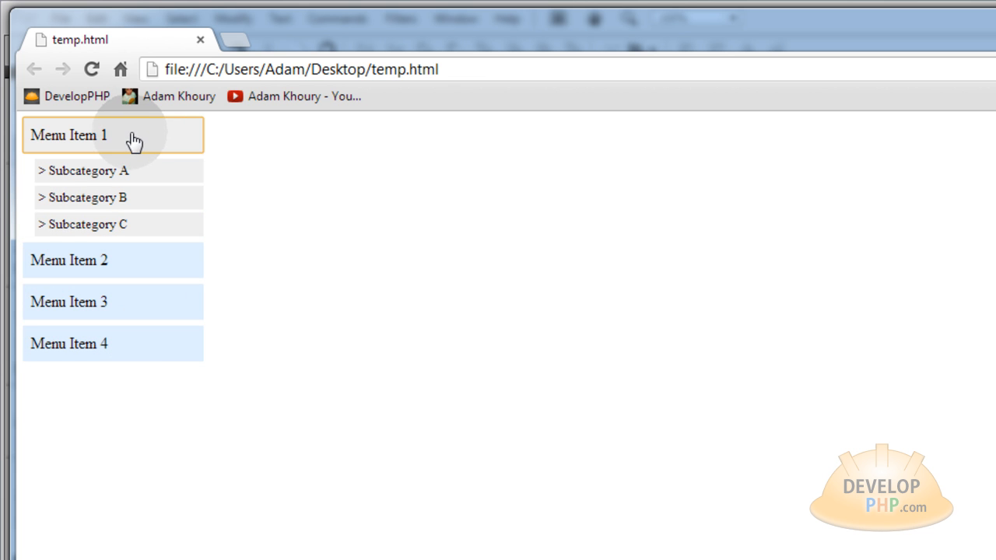
mouse_move(217, 144)
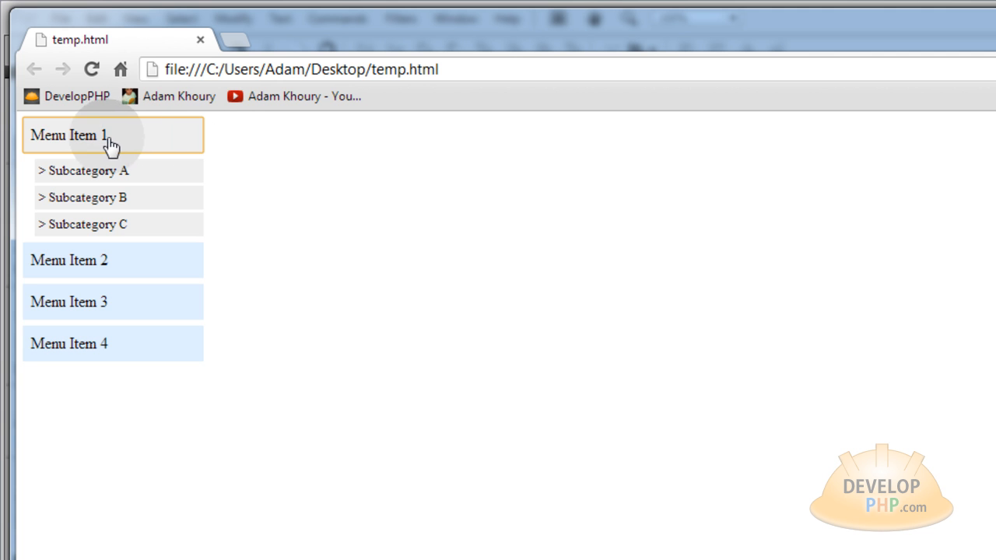
mouse_move(37, 143)
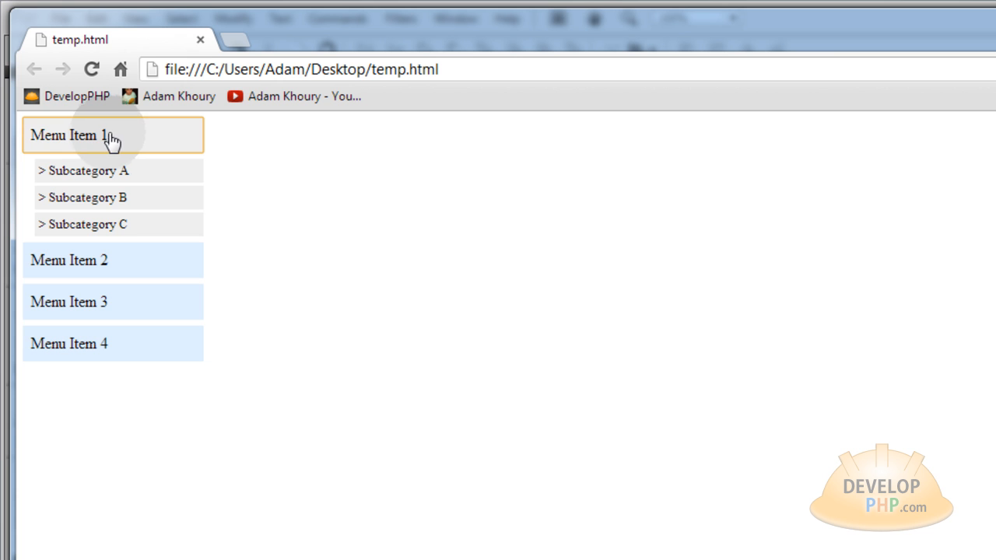
mouse_move(61, 147)
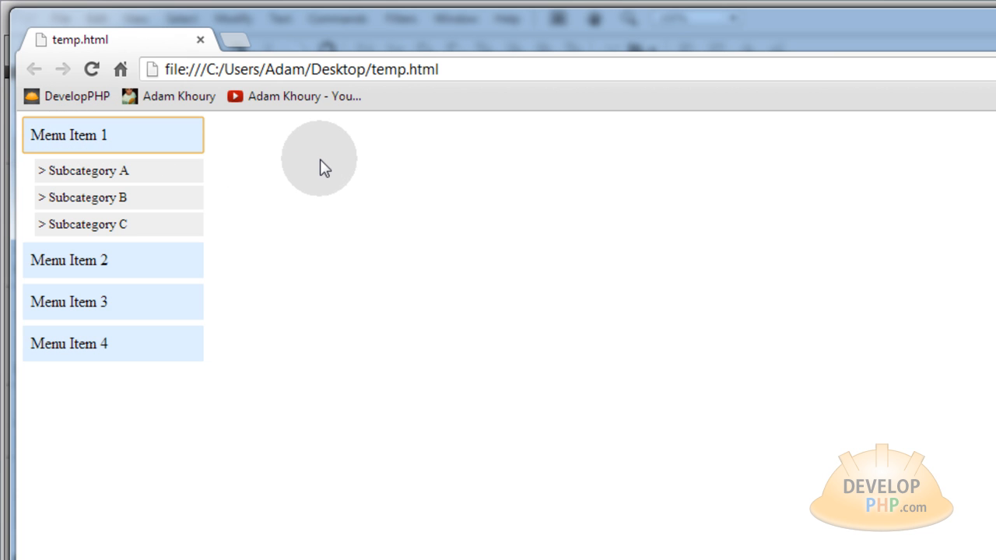
mouse_move(116, 224)
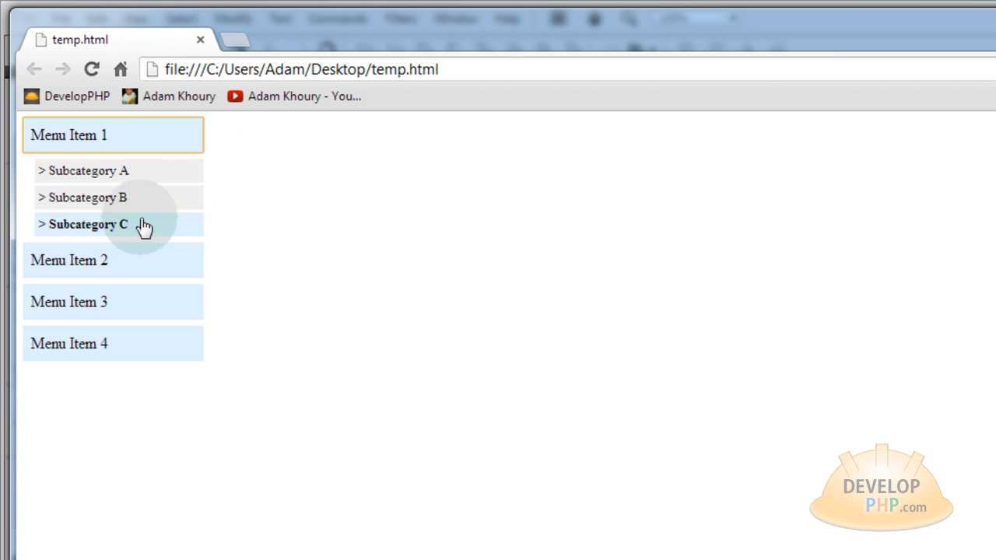
mouse_move(159, 190)
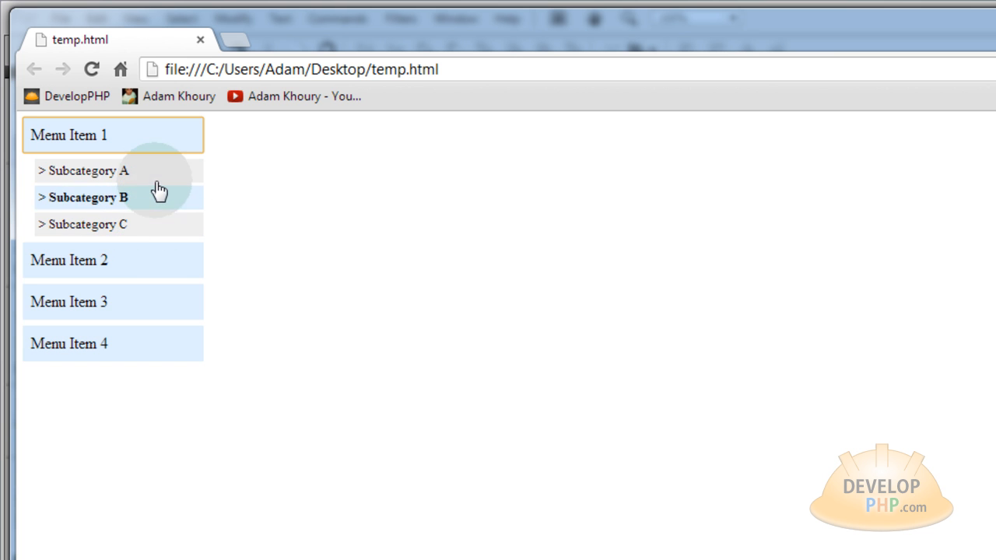
mouse_move(262, 180)
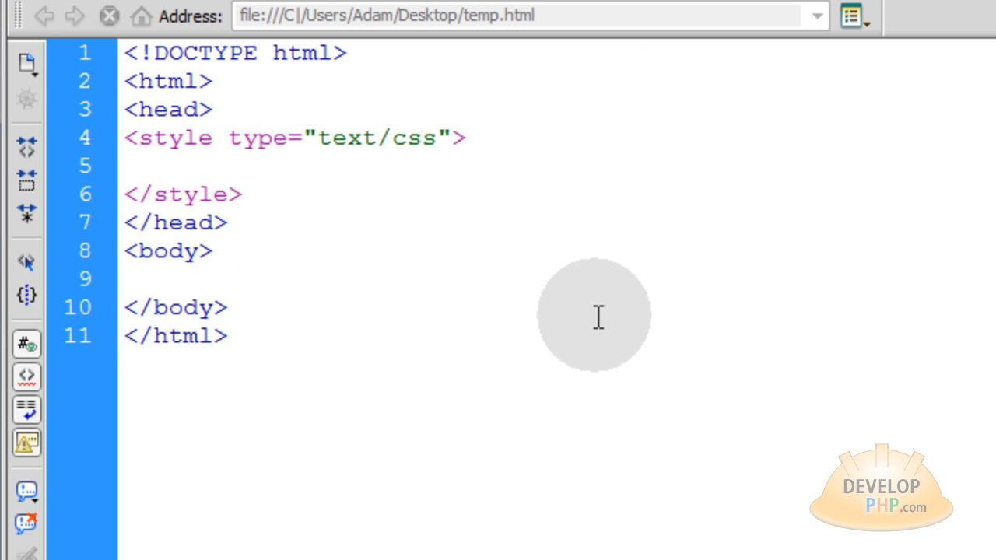
Step: Write a <div id="leftMenu"> containing a <details></details> block
type("<div>")
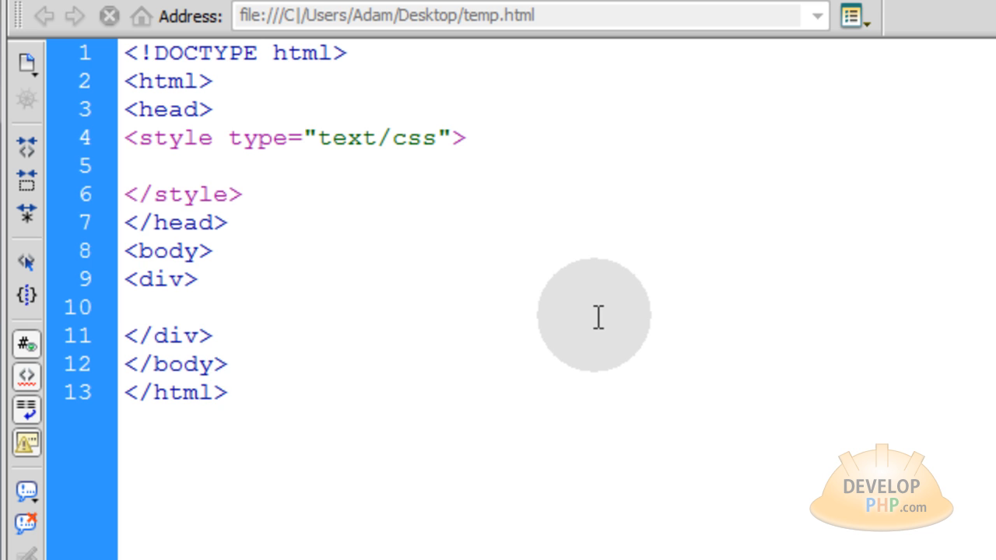
type("id=")
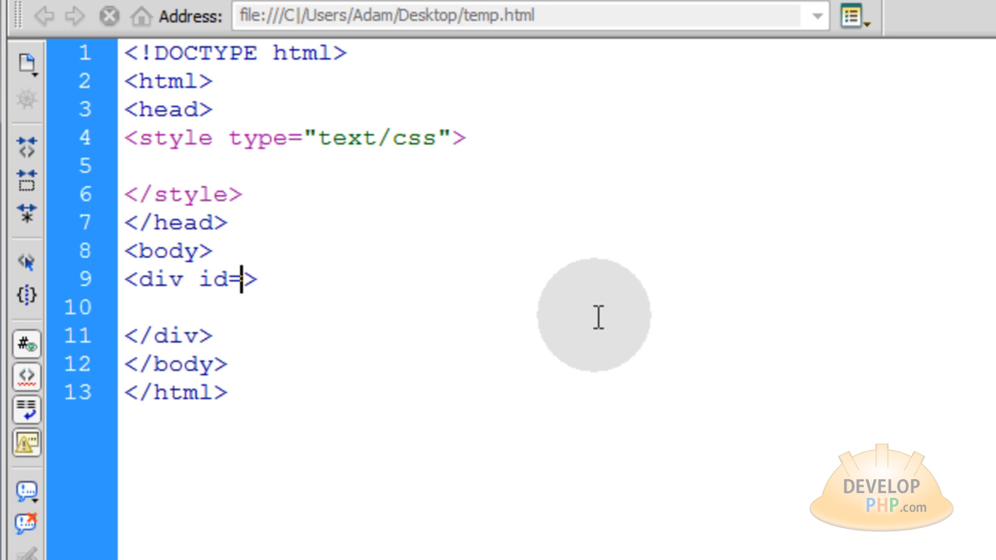
type("\"leftM\"")
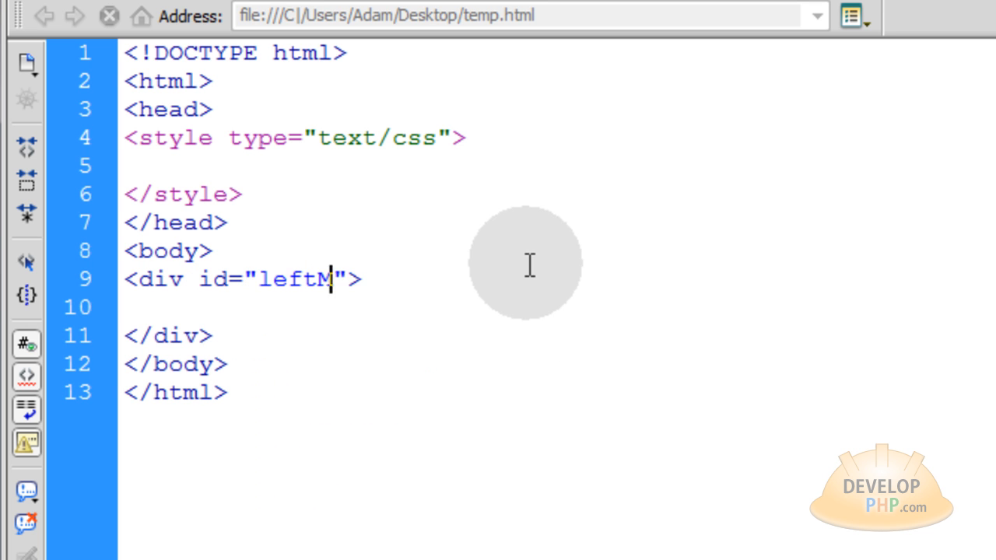
type("enu")
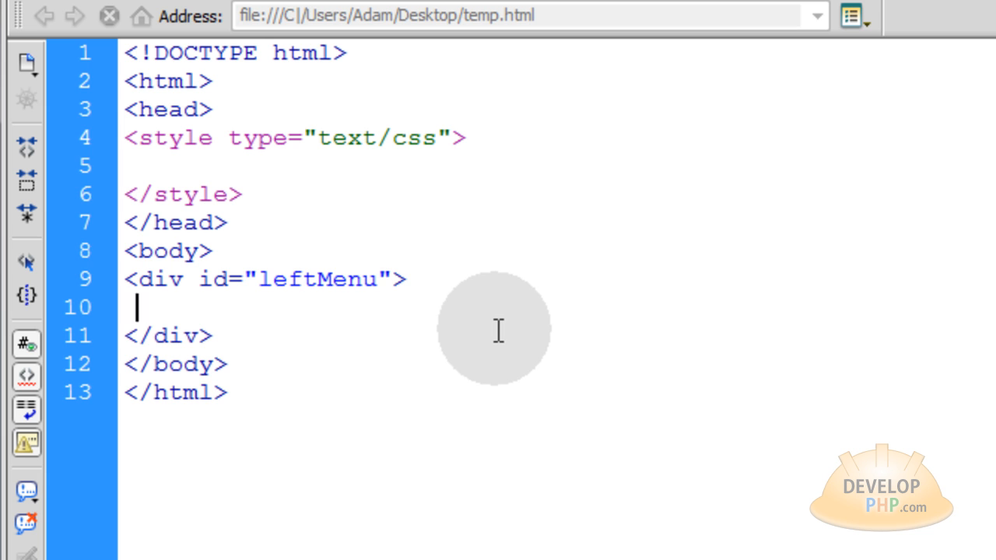
type("<")
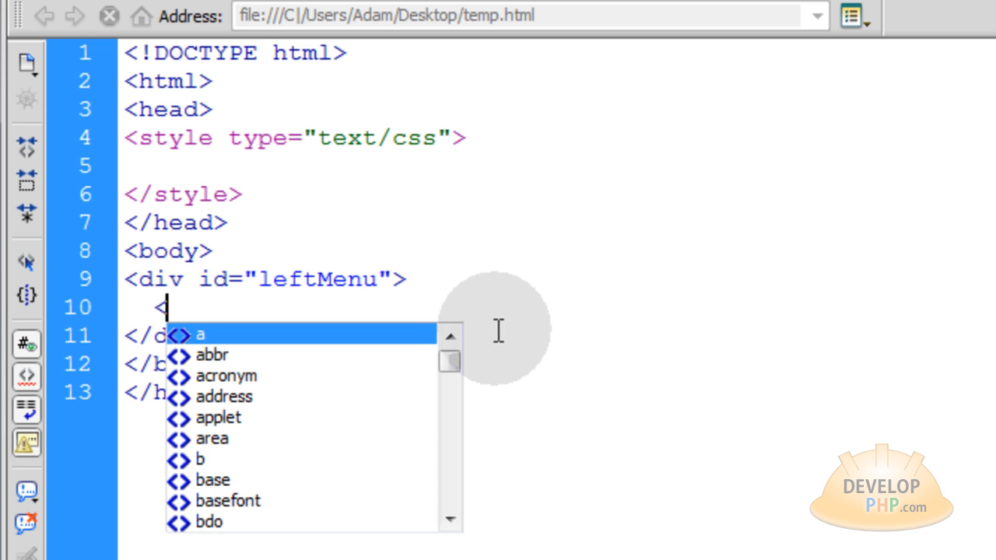
type("details")
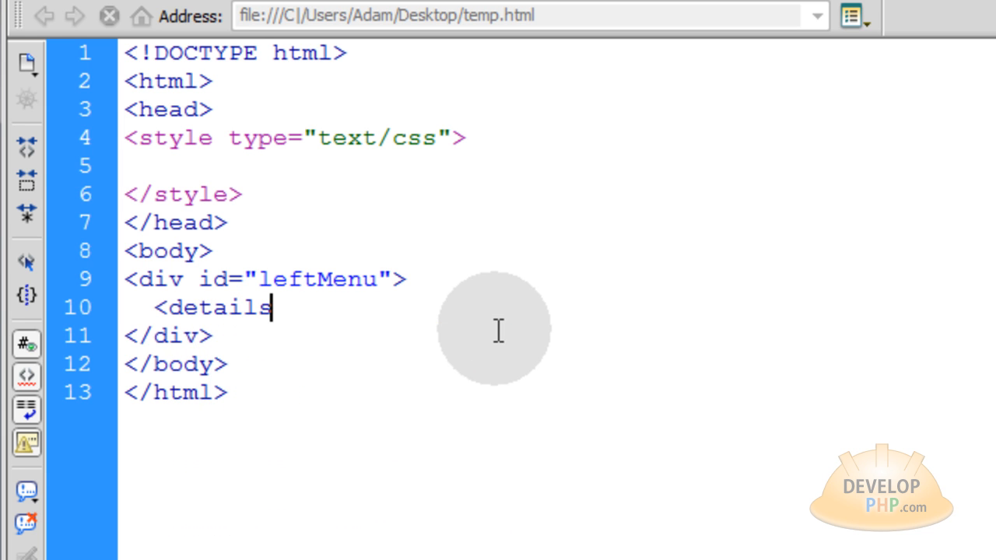
type(">")
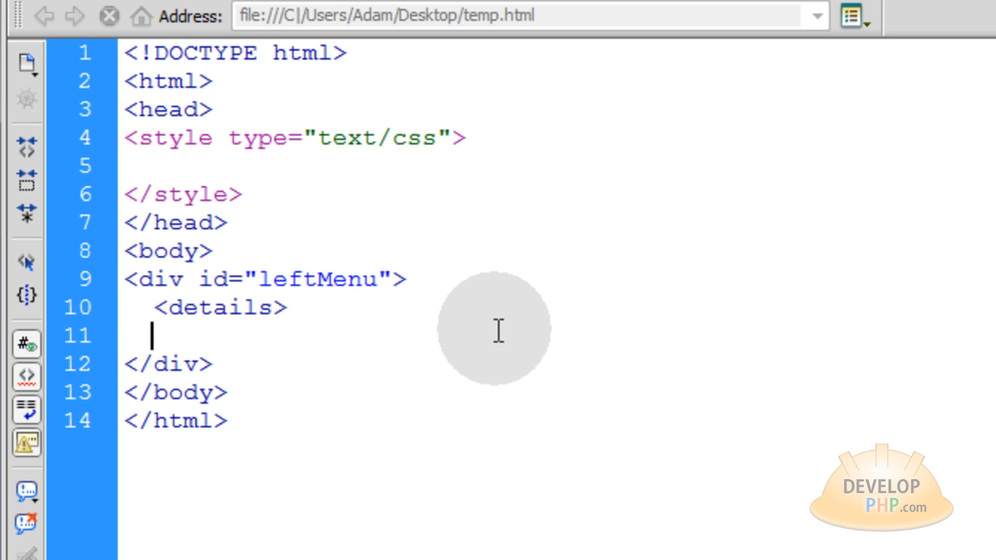
type("</details>")
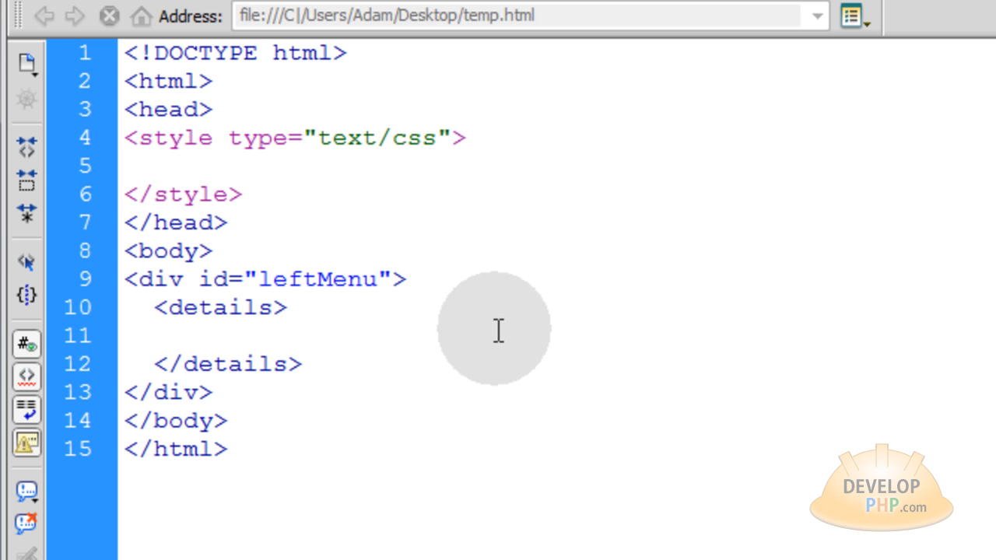
Step: Add a <summary>Menu Item 1</summary> inside the details block
type("<")
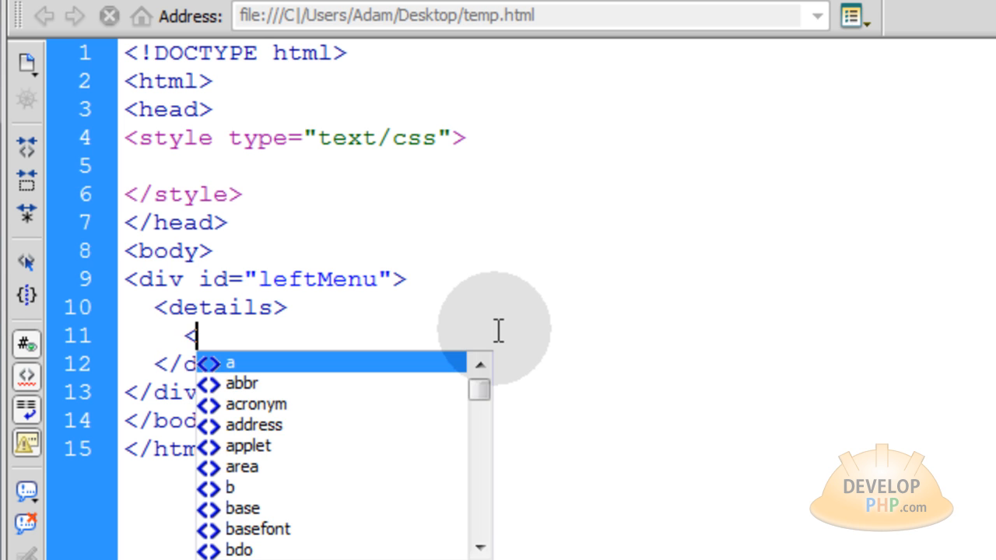
type("summary>")
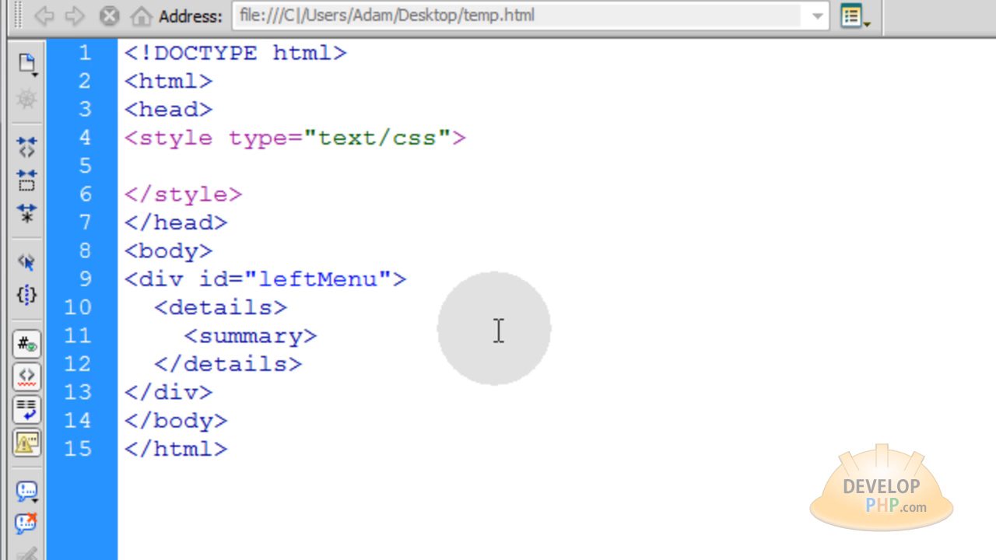
left_click(314, 336)
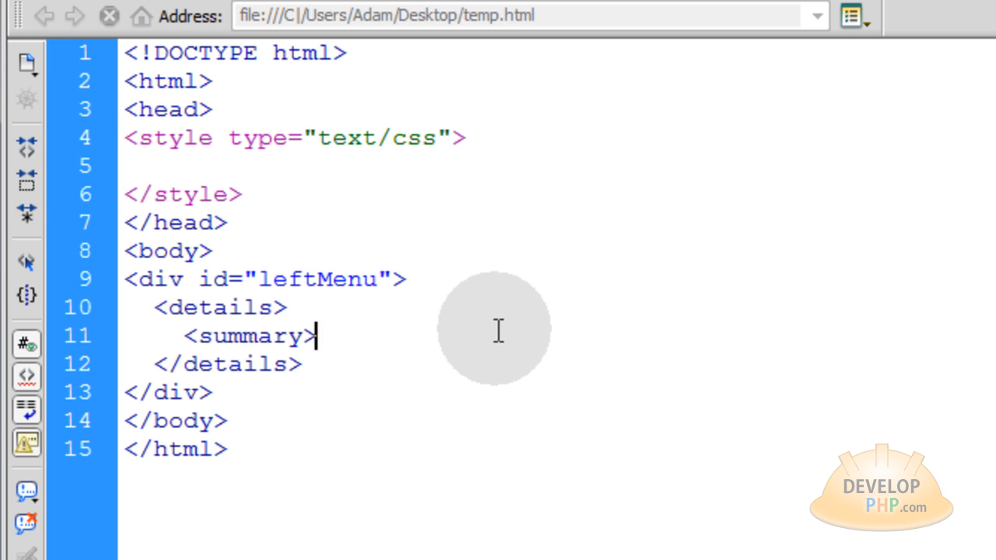
type("Menu Item")
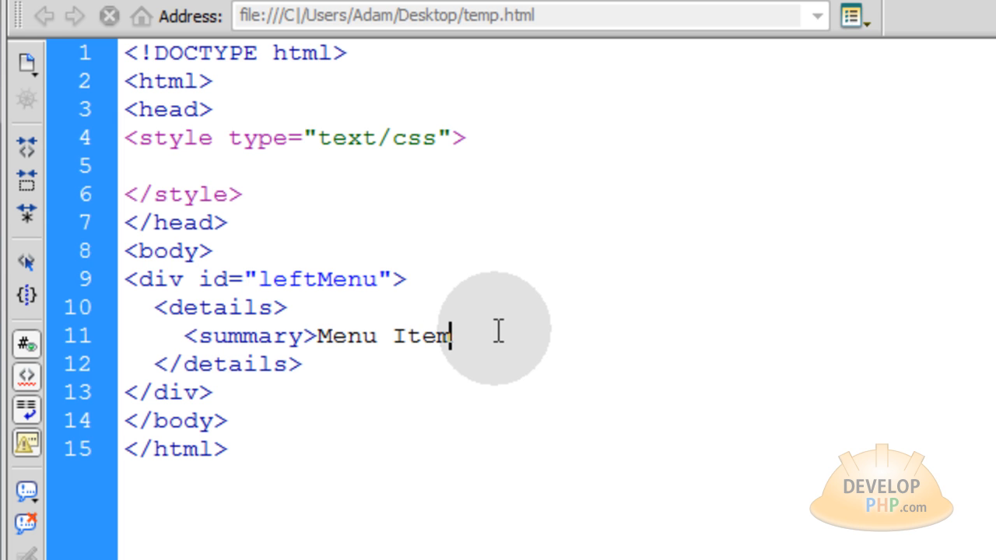
type("1</summary>")
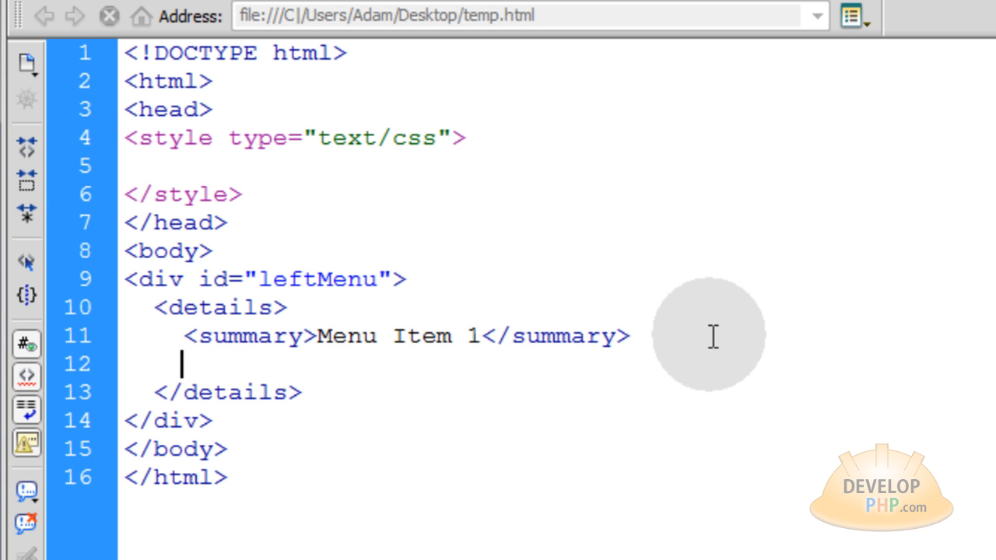
Step: Write the link <a href="#">Subcategory A</a> under the summary
type("<")
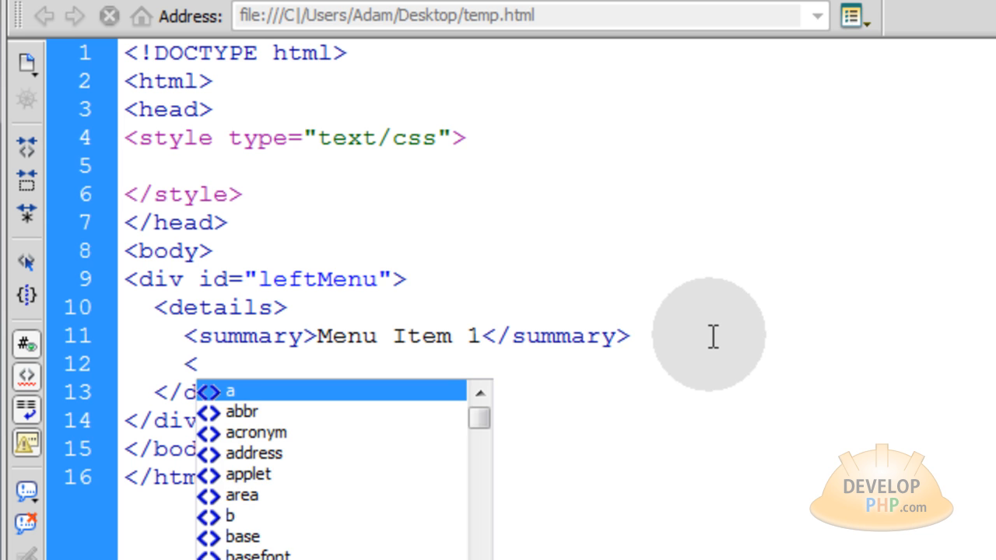
left_click(232, 392)
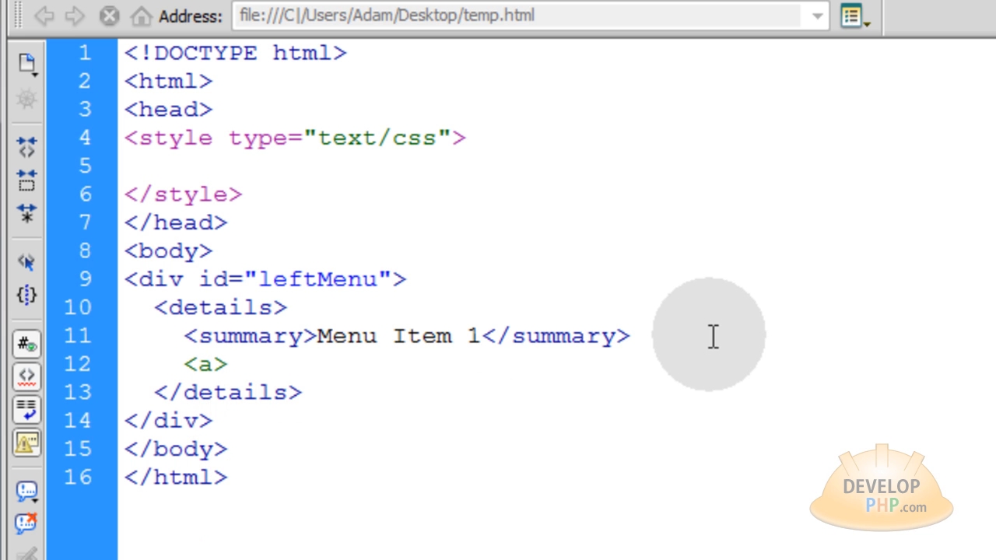
type("</a>")
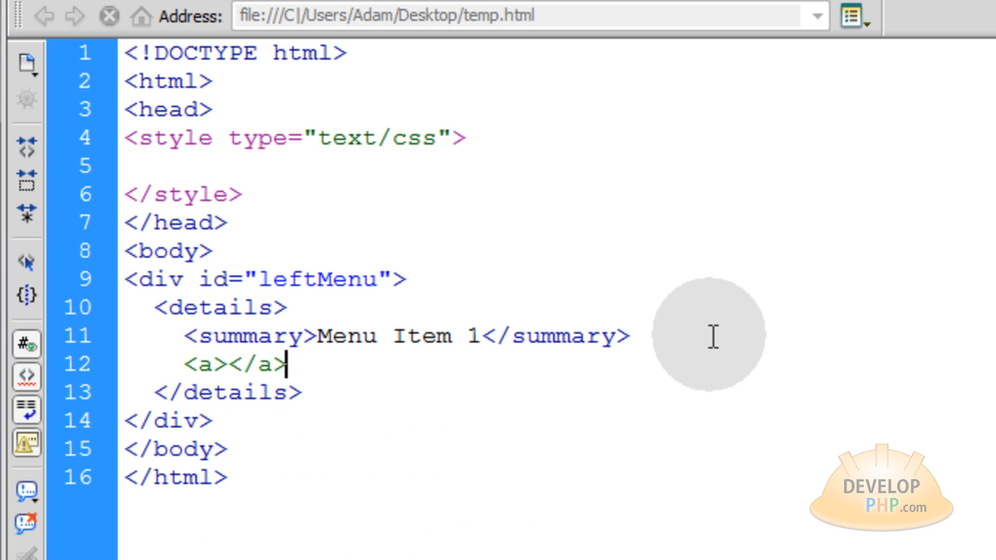
mouse_move(330, 304)
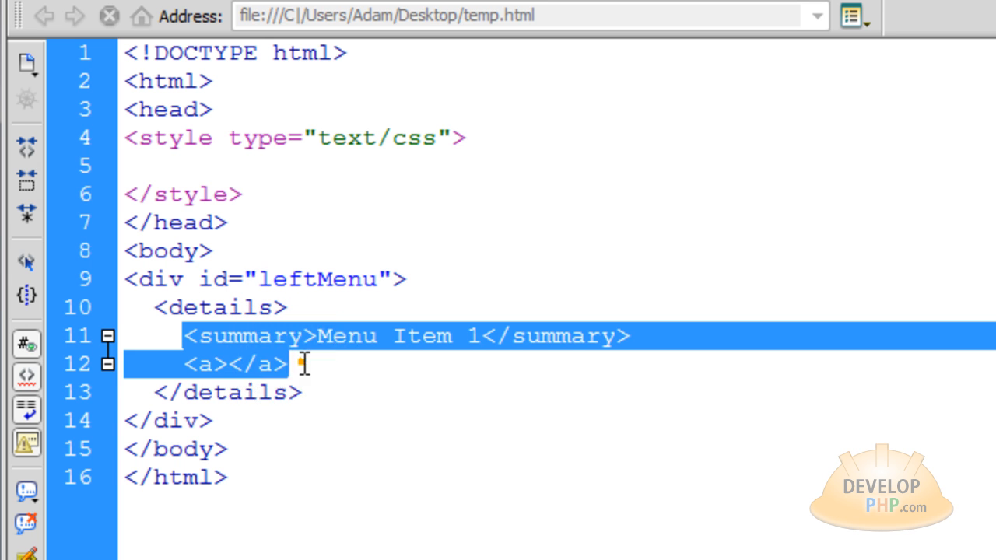
type("href=\"")
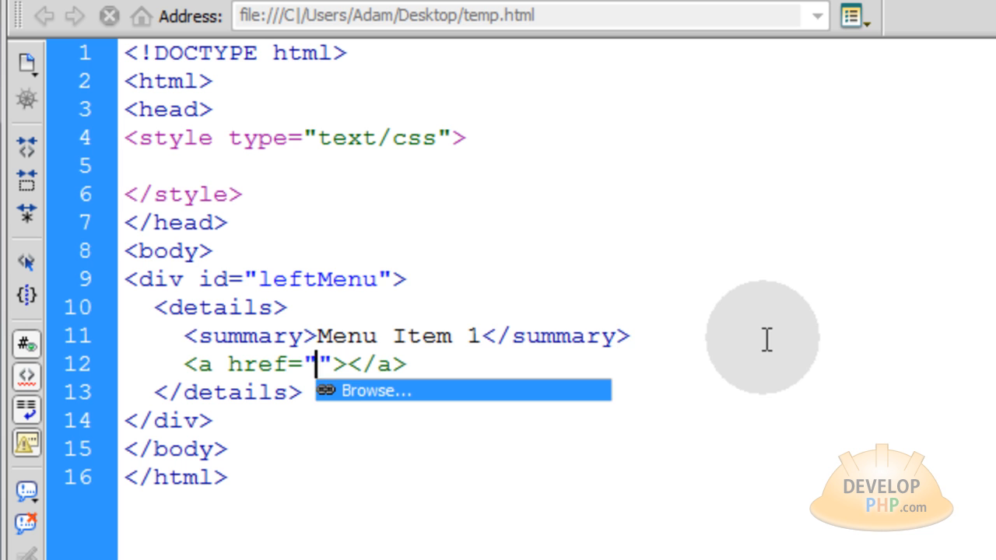
type("#")
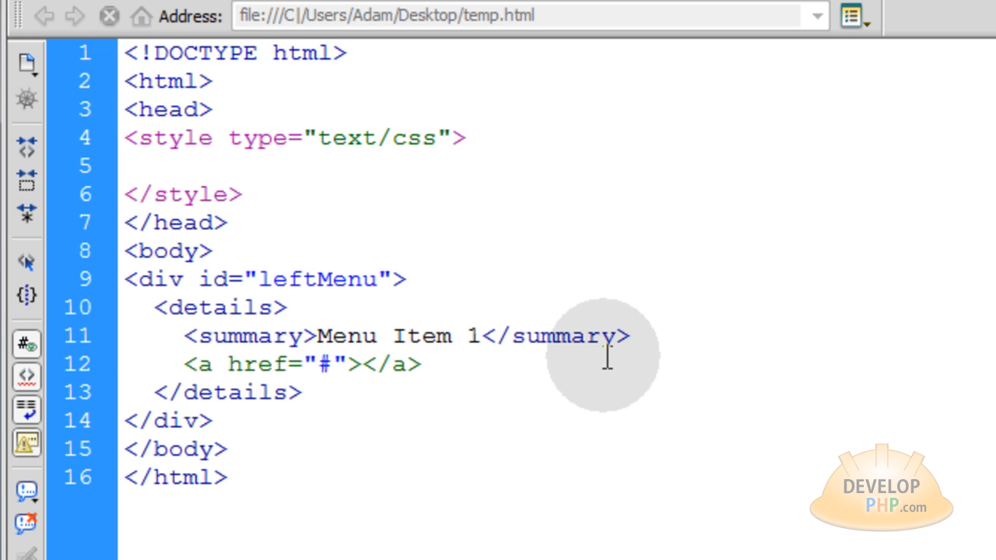
type("Subcategory A")
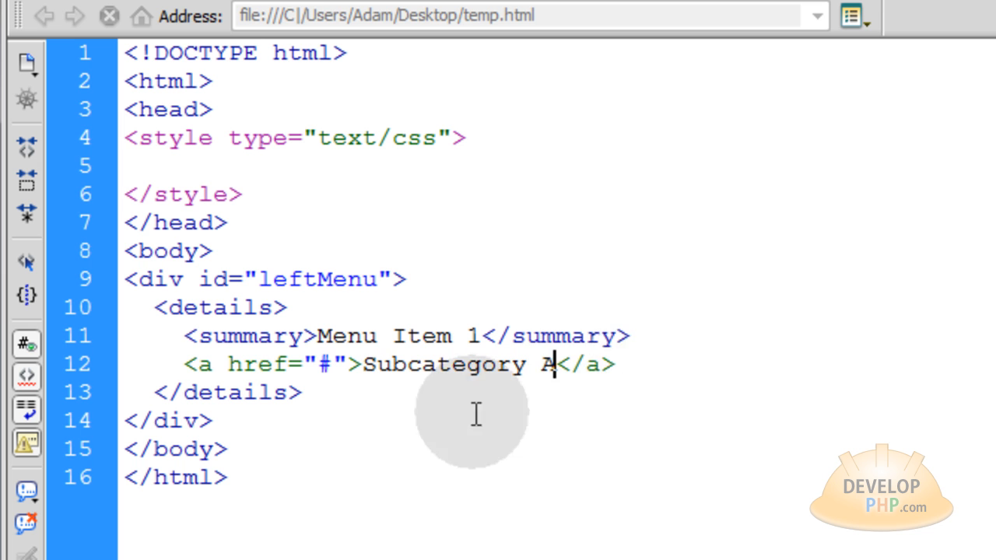
Step: Duplicate the link line twice as Subcategory B and Subcategory C
type("<a href=\"#\">Subcategory A</a>")
type("<a href=\"#\">Subcategory B</a>")
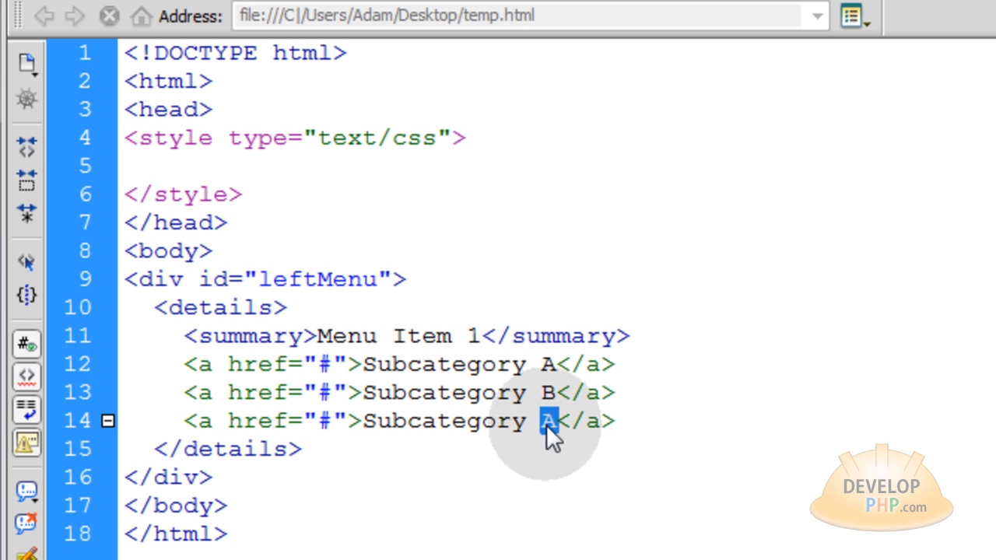
type("C")
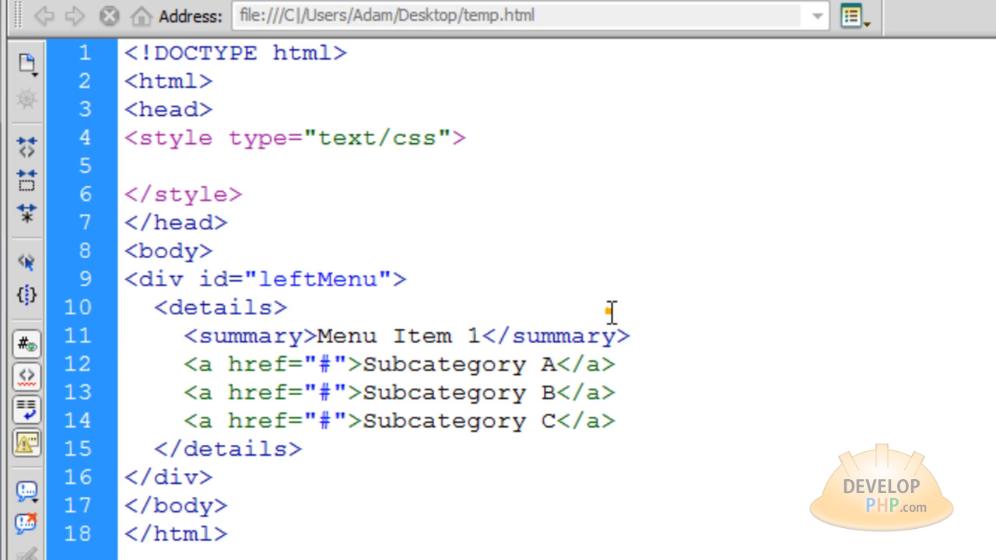
left_click_drag(380, 336, 631, 336)
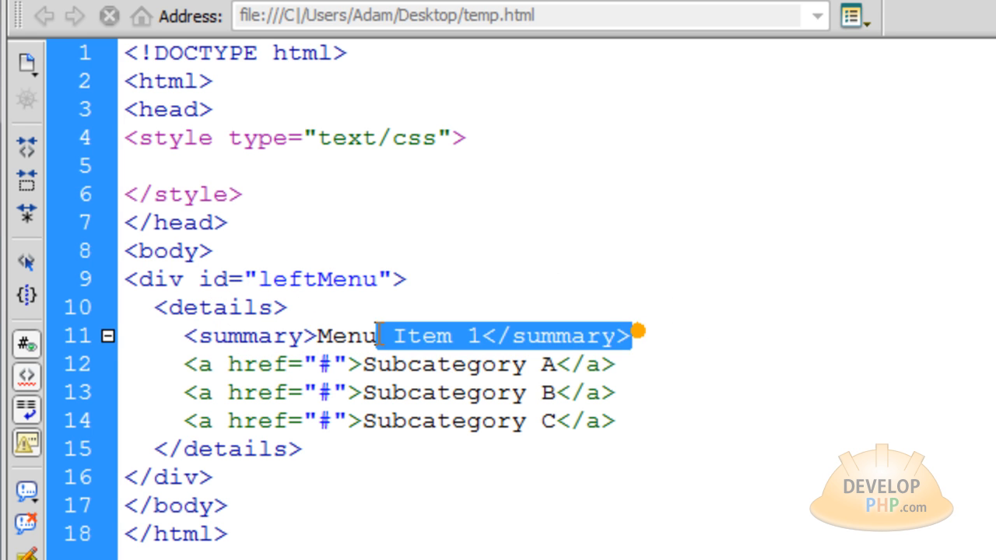
key("ctrl+/")
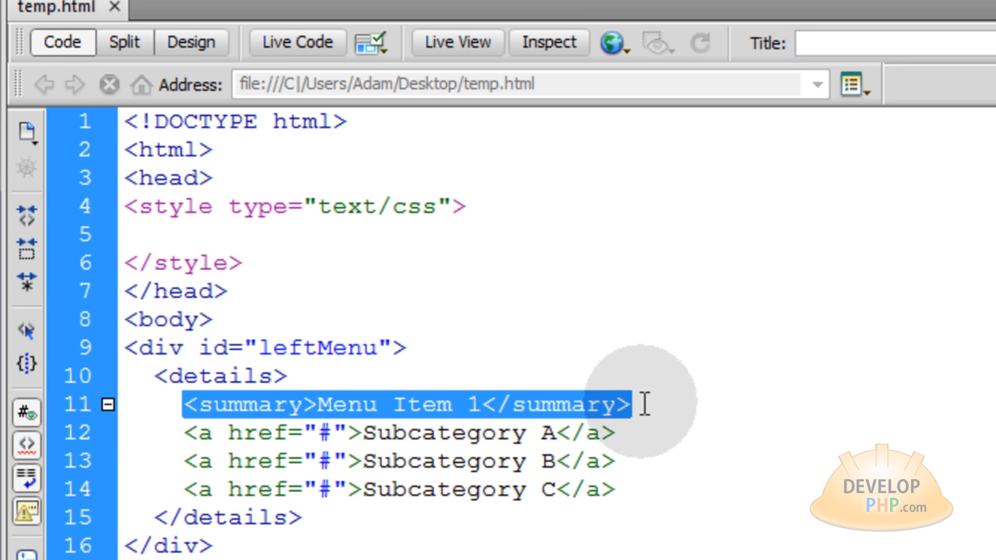
left_click(623, 488)
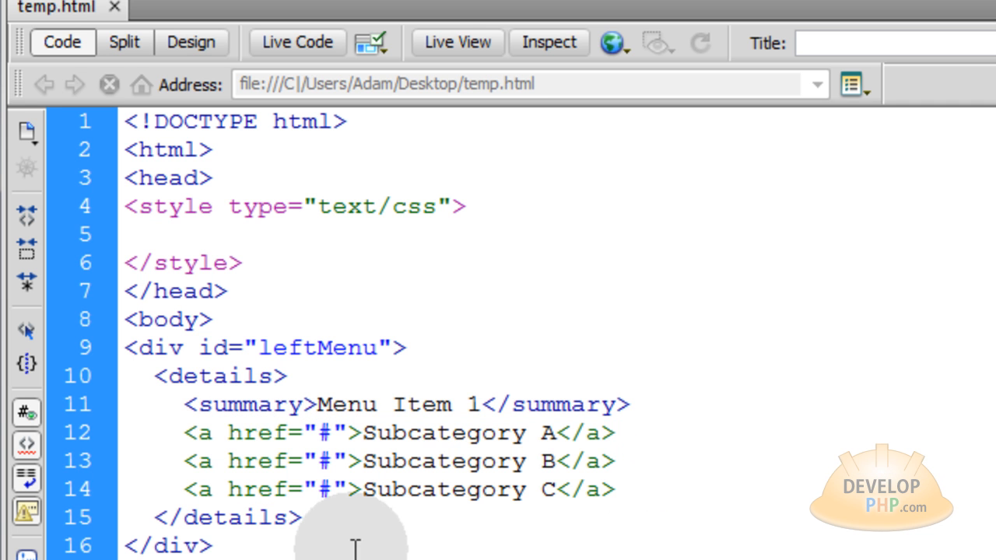
Step: Paste the details block into Menu Items 2–4 and add a Subcategory D link under Menu Item 3
left_click_drag(159, 375, 303, 516)
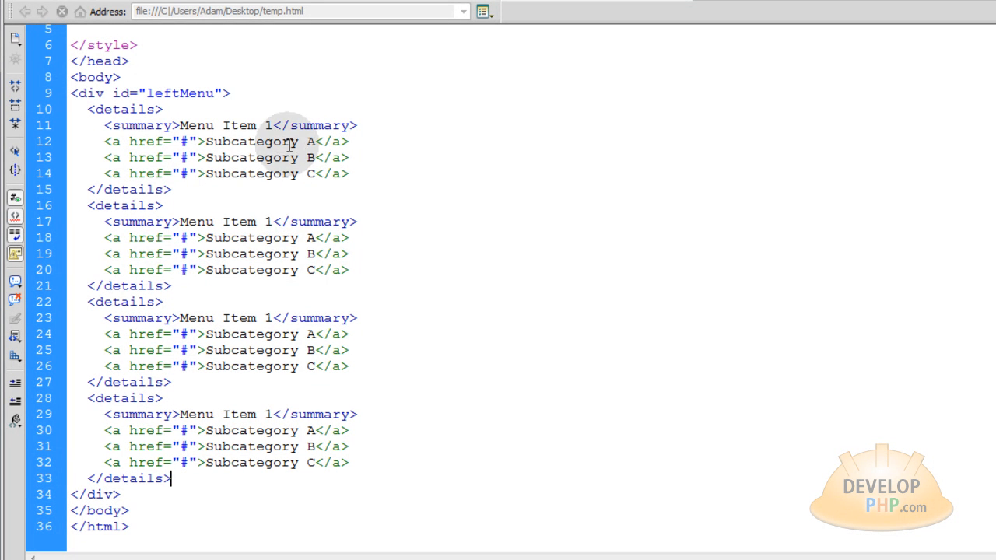
double_click(268, 221)
type("2")
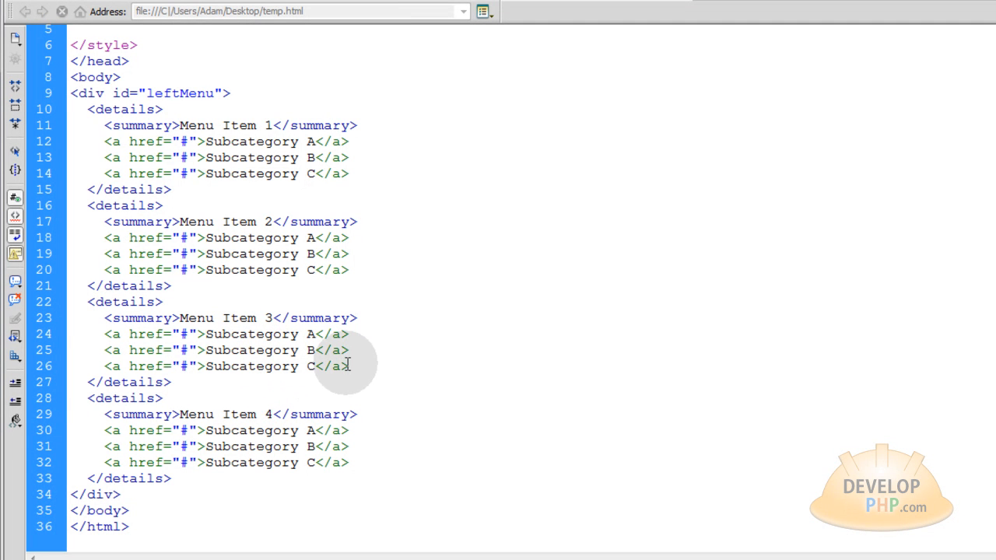
triple_click(225, 365)
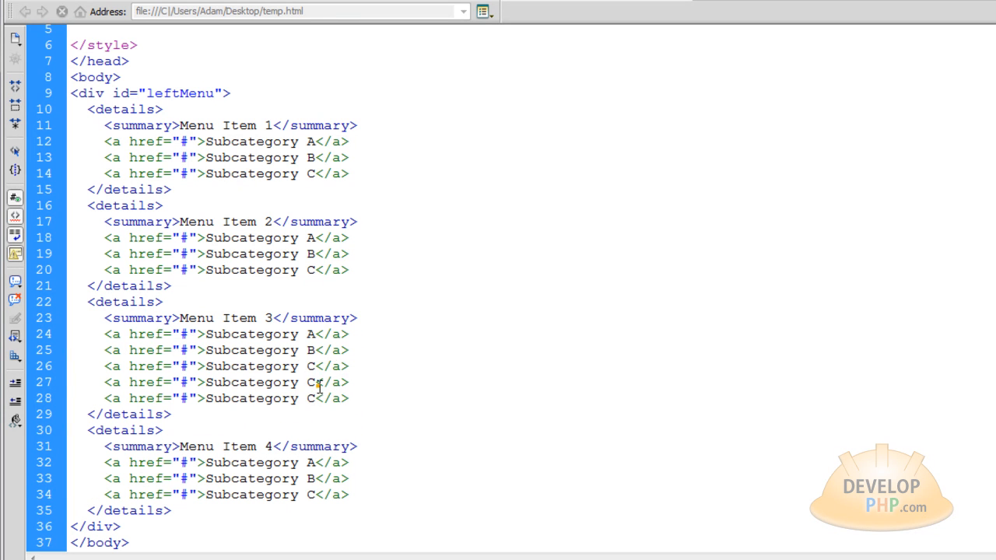
type("D")
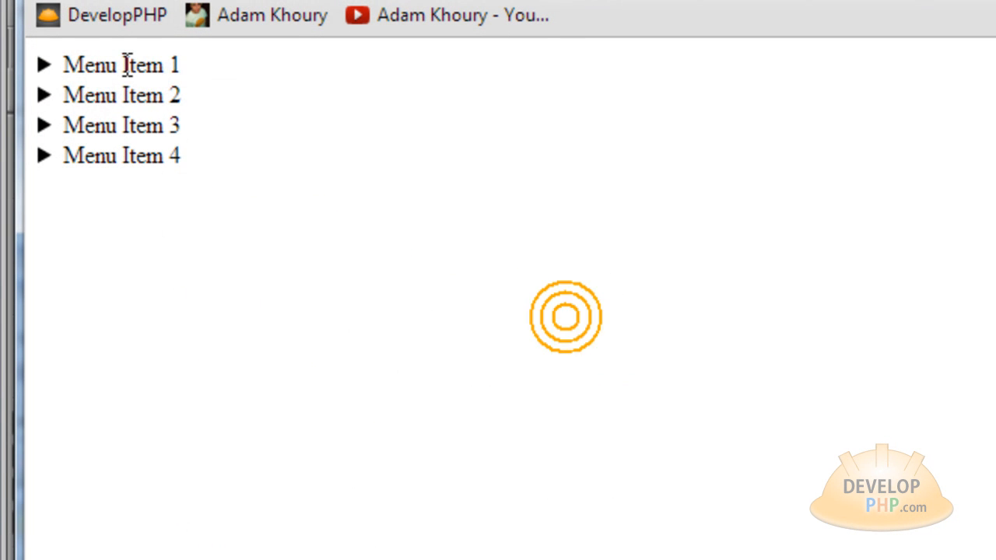
Step: Expand the first of the four menu items in the Chrome preview
left_click(117, 66)
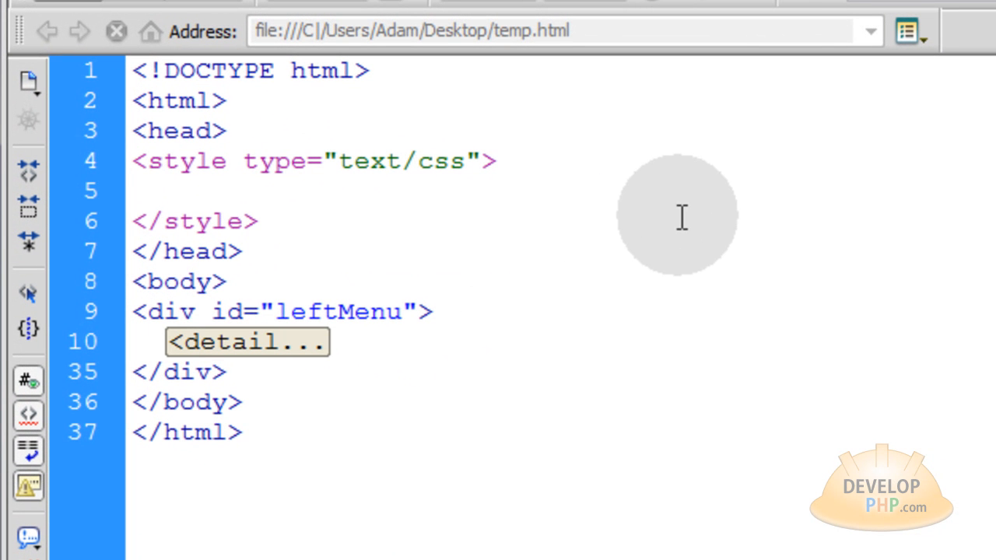
Step: Add a body{ margin:0px; } rule inside the <style> block
left_click(137, 190)
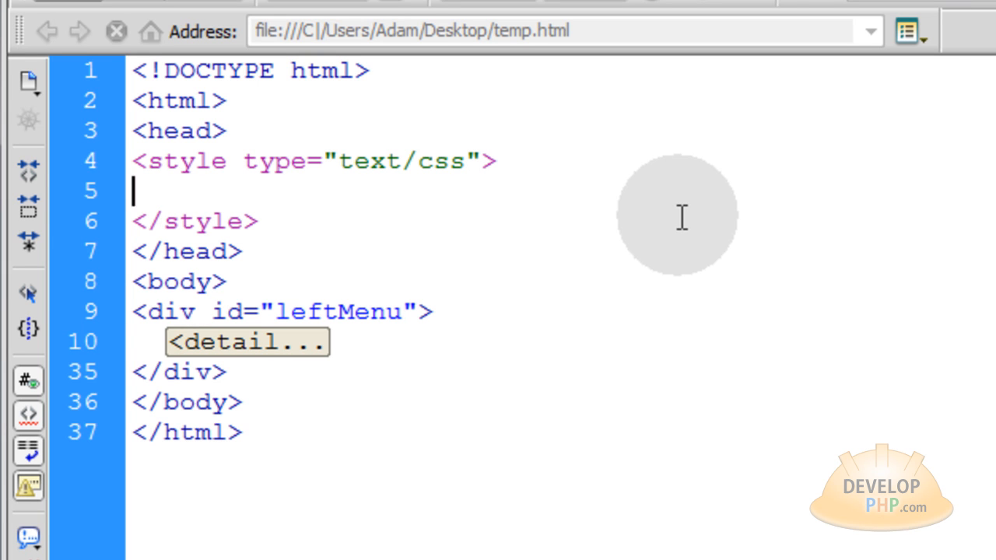
type("body")
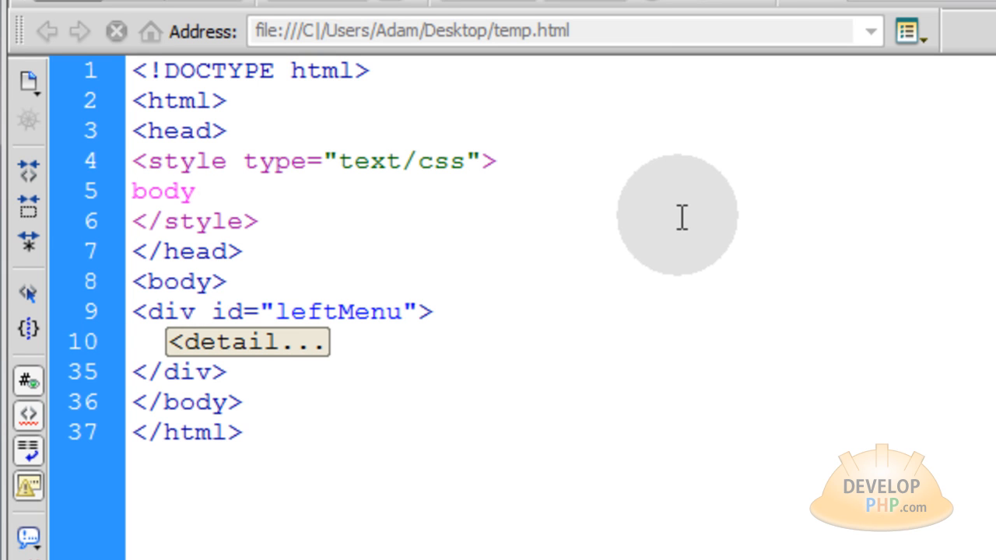
type("{ margin:0px;")
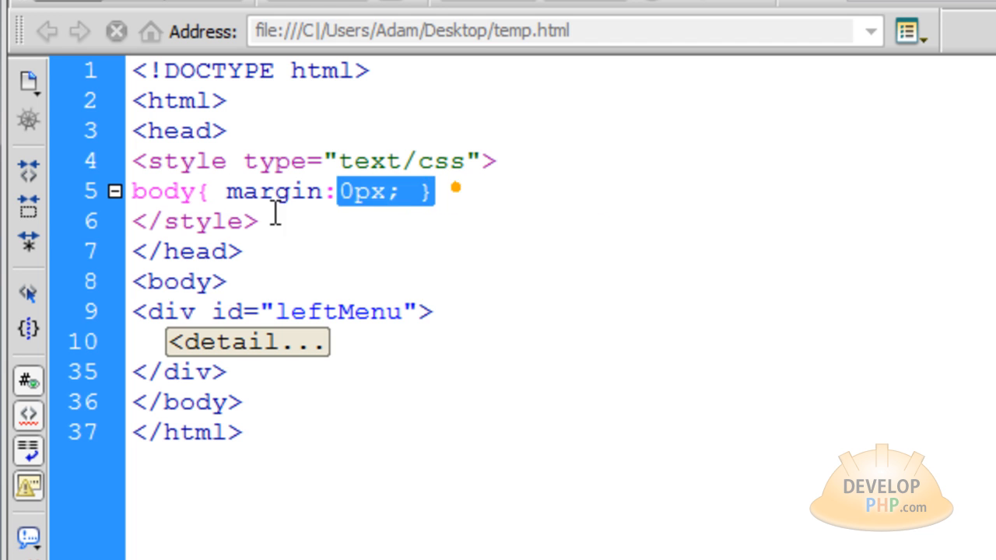
left_click(311, 311)
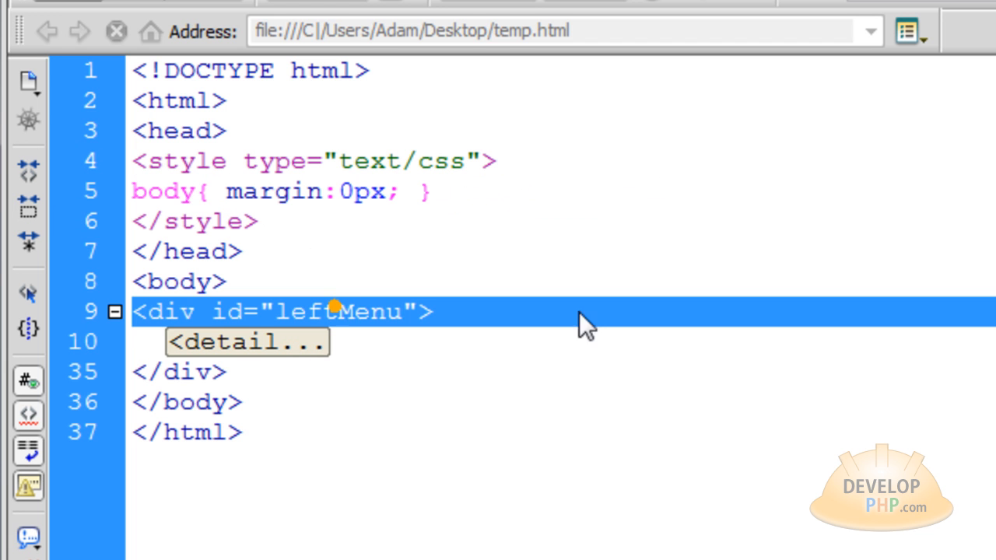
double_click(336, 311)
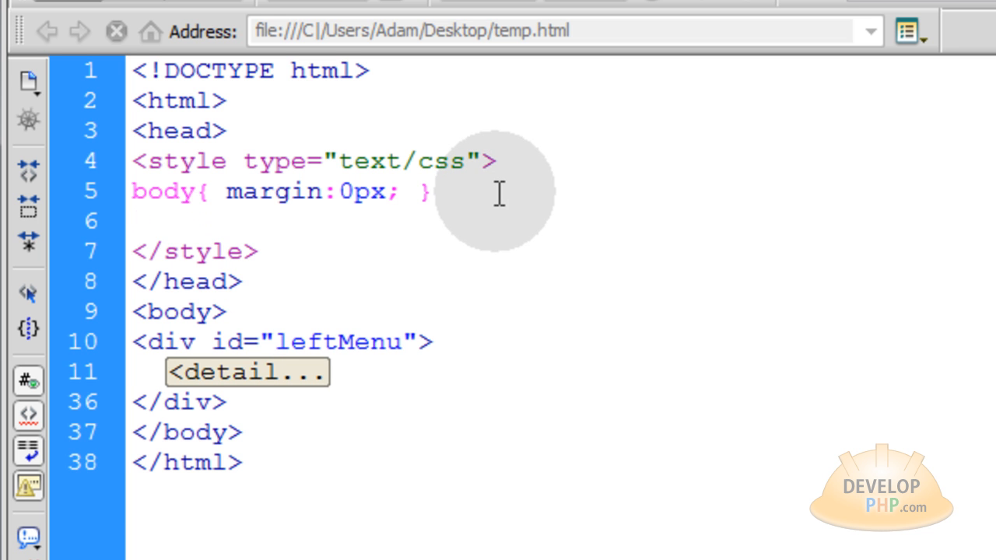
Step: Add a #leftMenu rule with width: 15% and min-width: 150px
type("#leftMenu {")
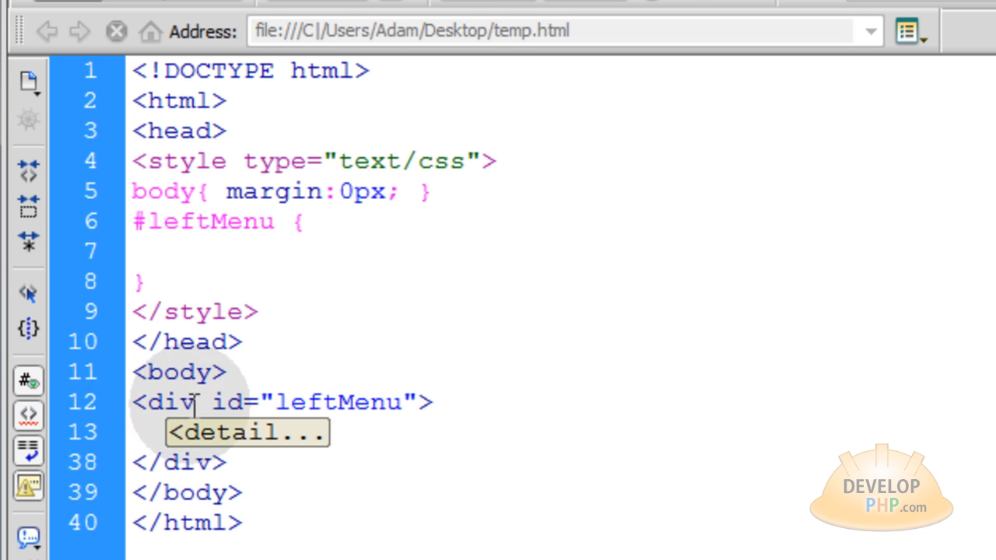
type("width: 15%;")
type("min-width:150px;")
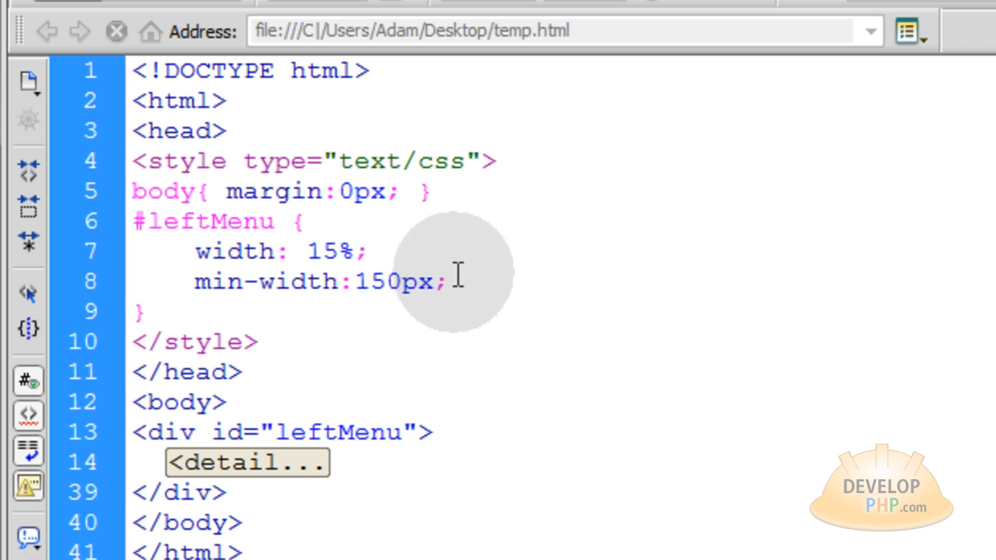
double_click(389, 281)
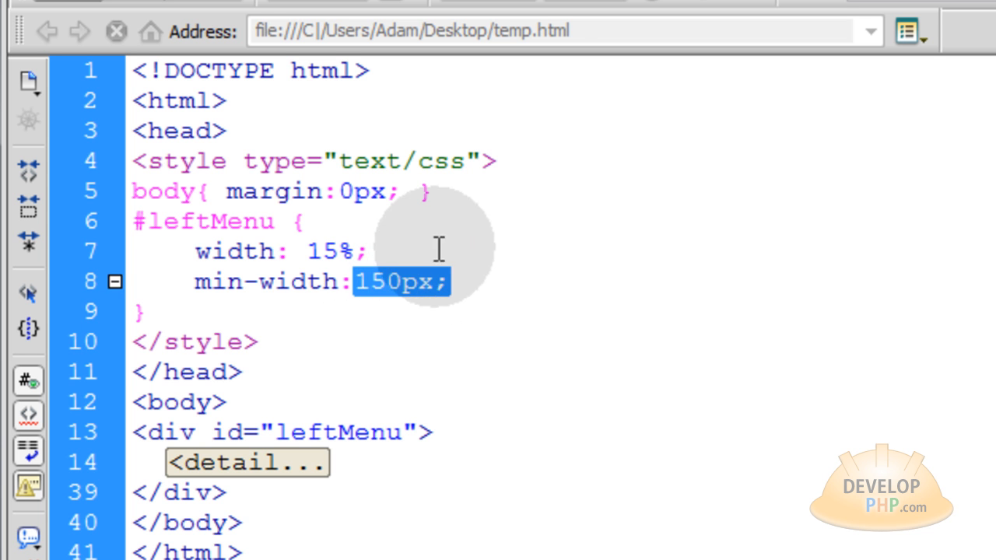
left_click(358, 280)
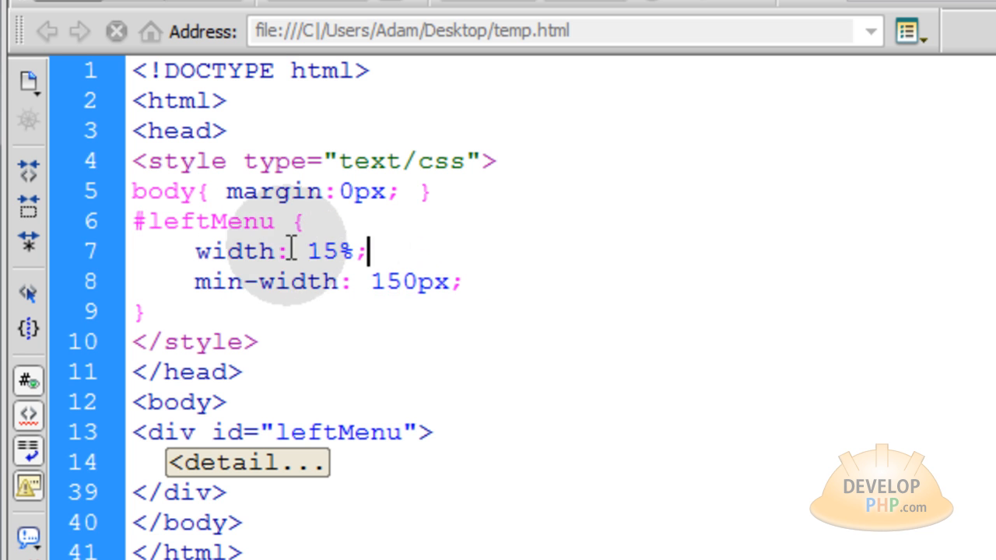
mouse_move(402, 241)
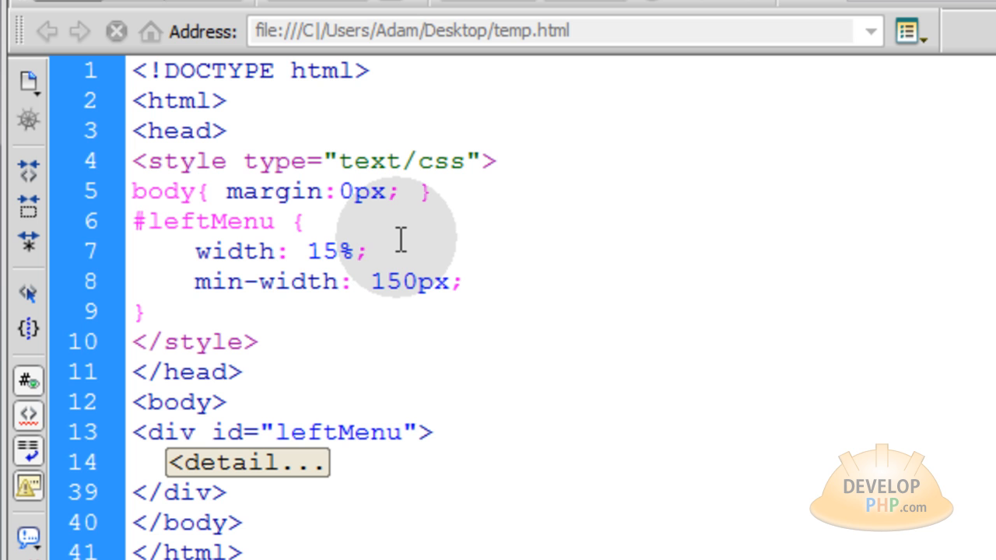
left_click(367, 251)
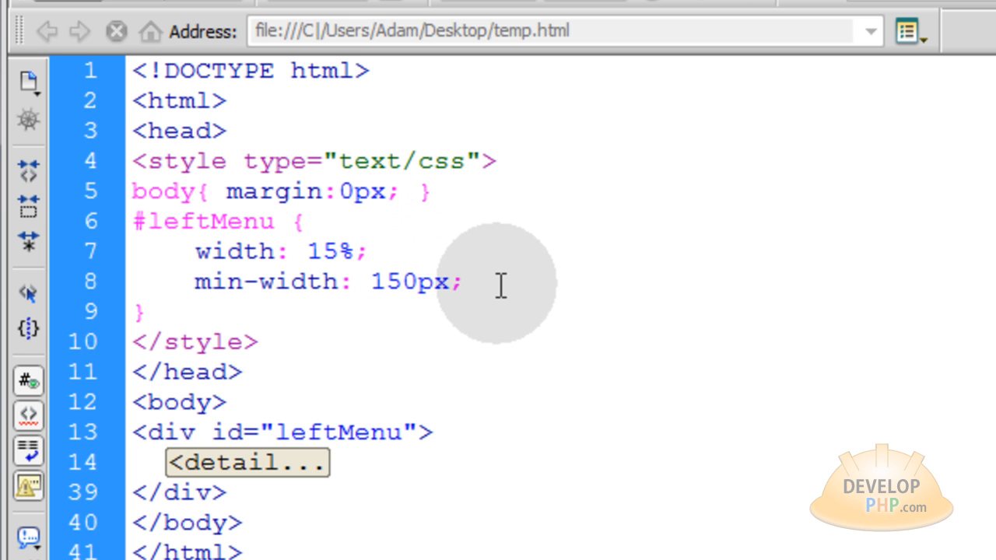
left_click(368, 250)
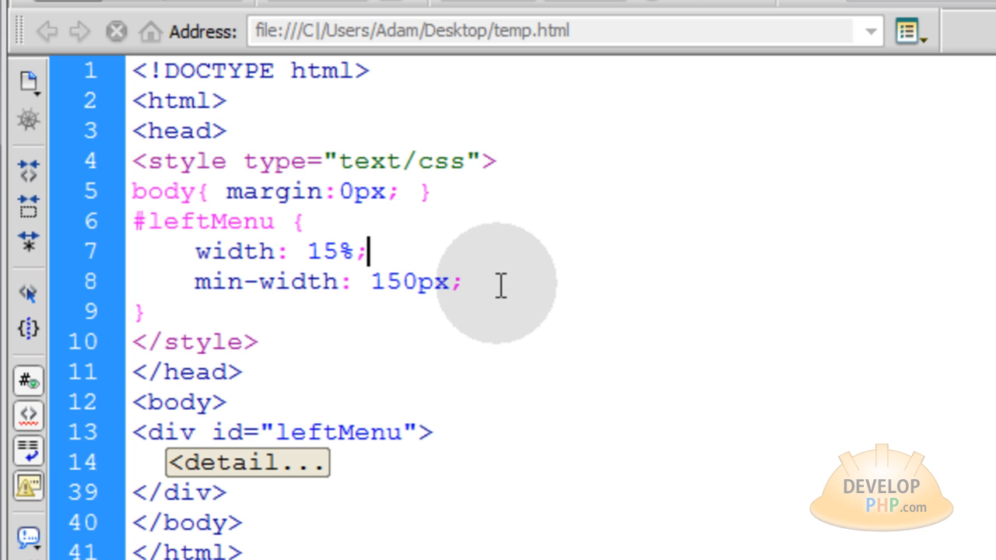
double_click(424, 281)
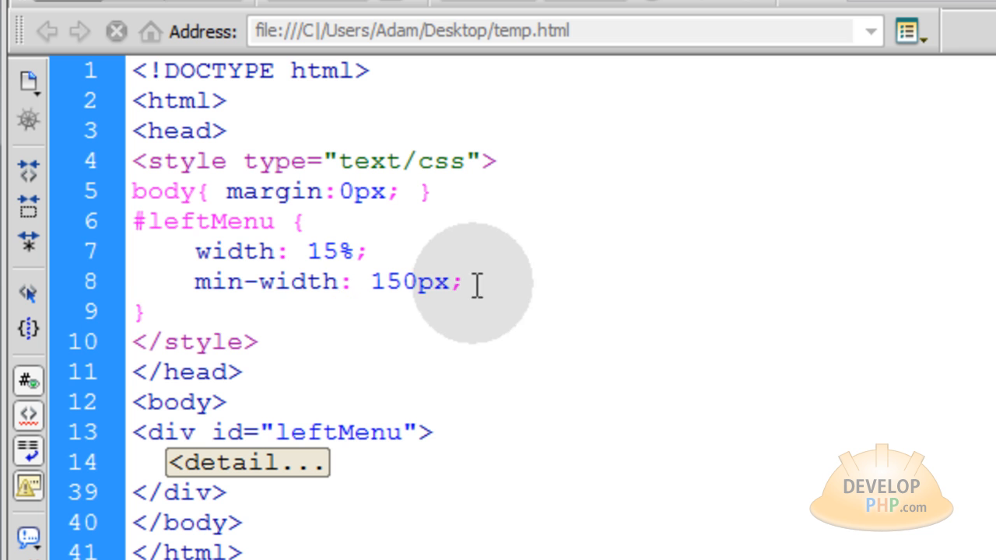
mouse_move(272, 250)
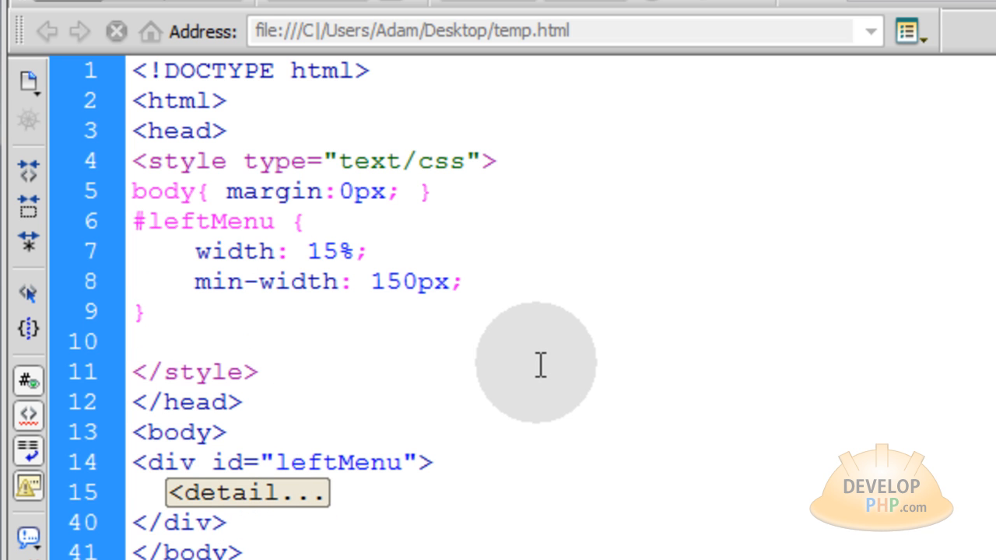
Step: Start an empty #leftMenu > details{ } rule below the #leftMenu rule
type("#leftMenu > details{")
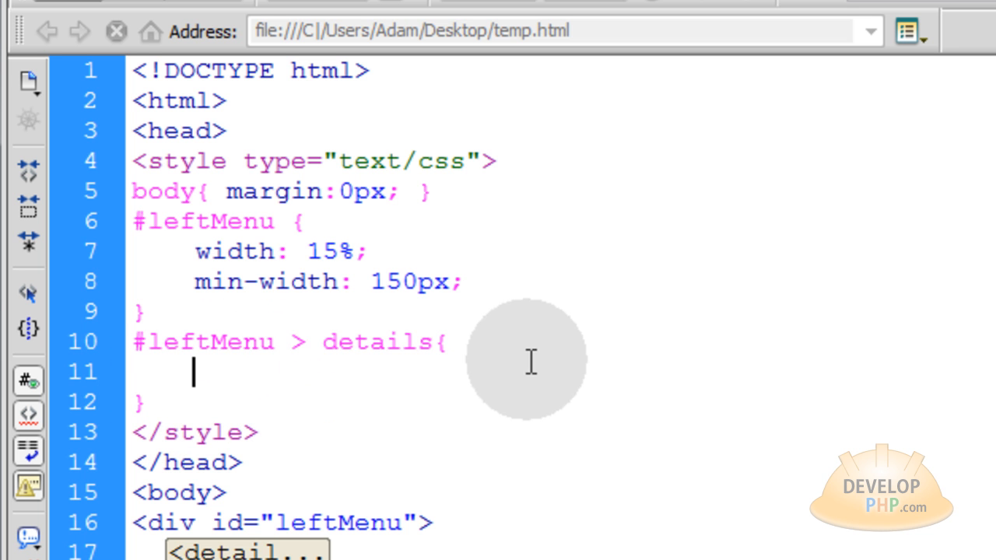
double_click(377, 343)
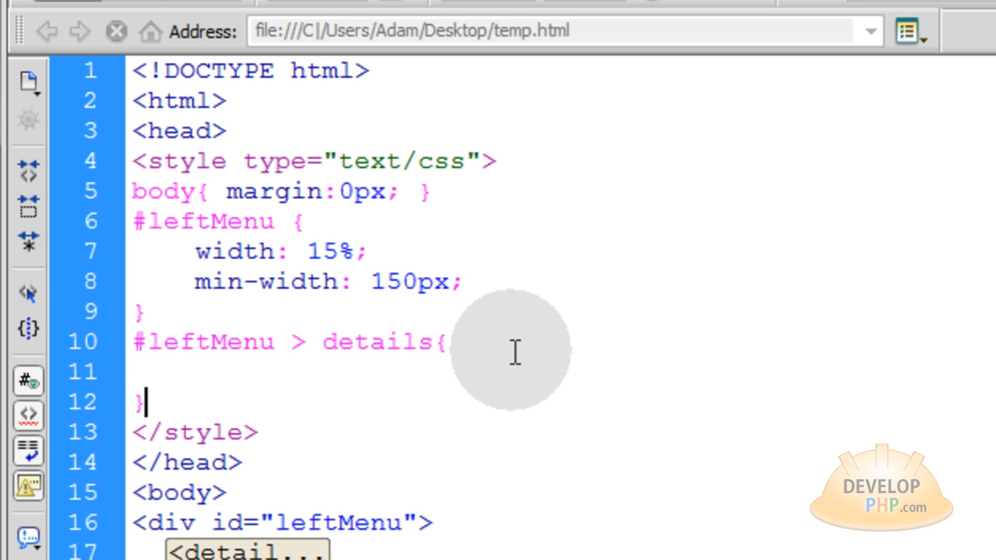
mouse_move(501, 434)
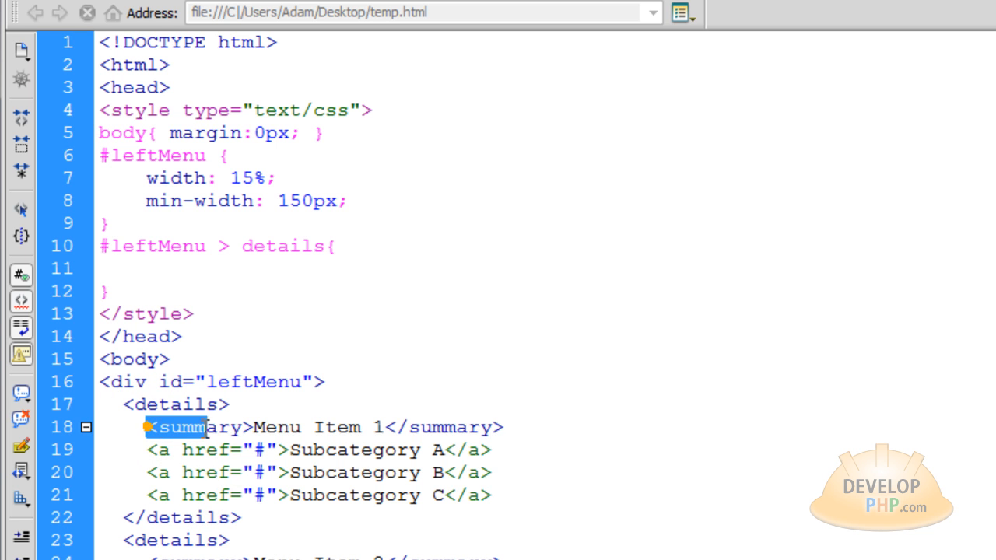
Step: Add a #leftMenu > details > summary rule: cursor:pointer, background:#DFEFFF, margin:6px, padding:8px
left_click(109, 291)
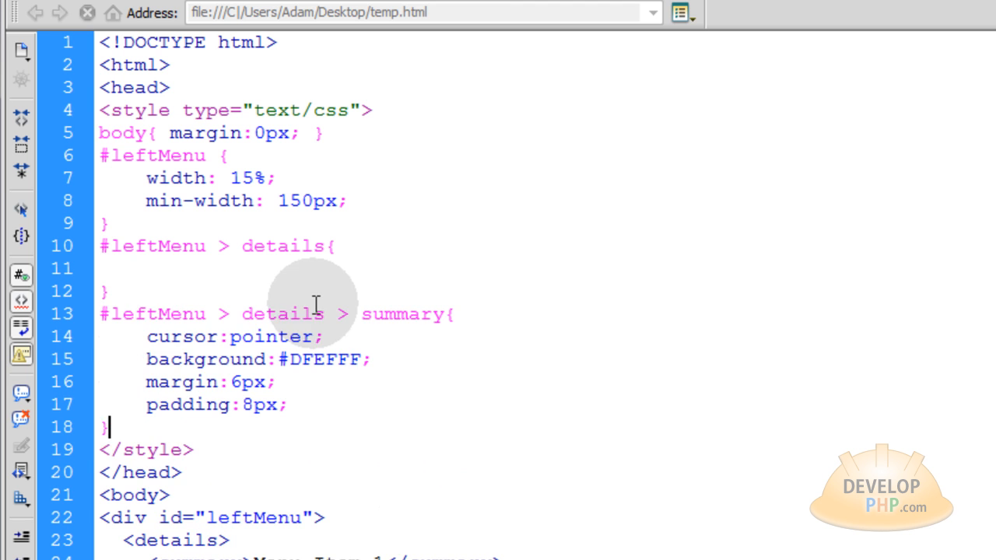
scroll("down", 3)
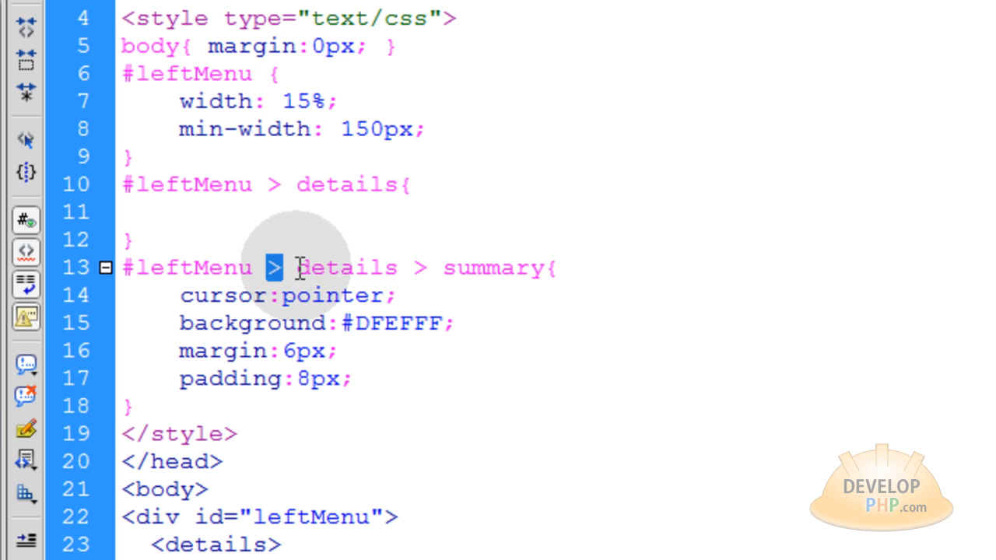
double_click(346, 268)
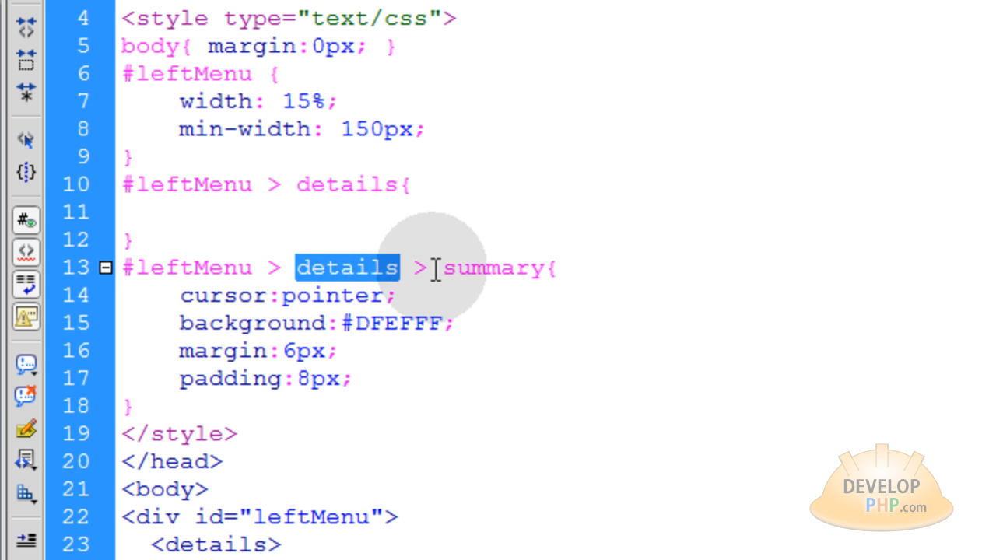
left_click(443, 268)
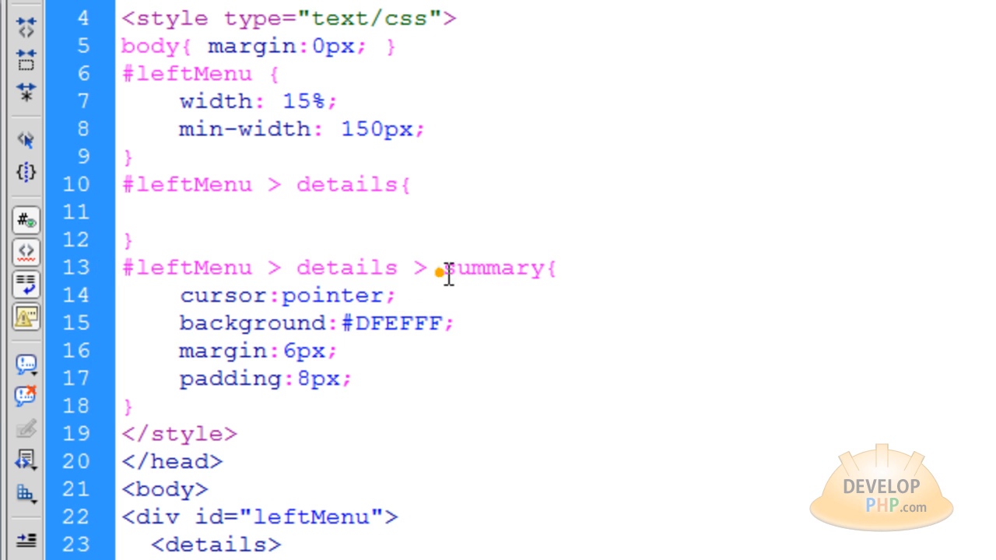
double_click(495, 268)
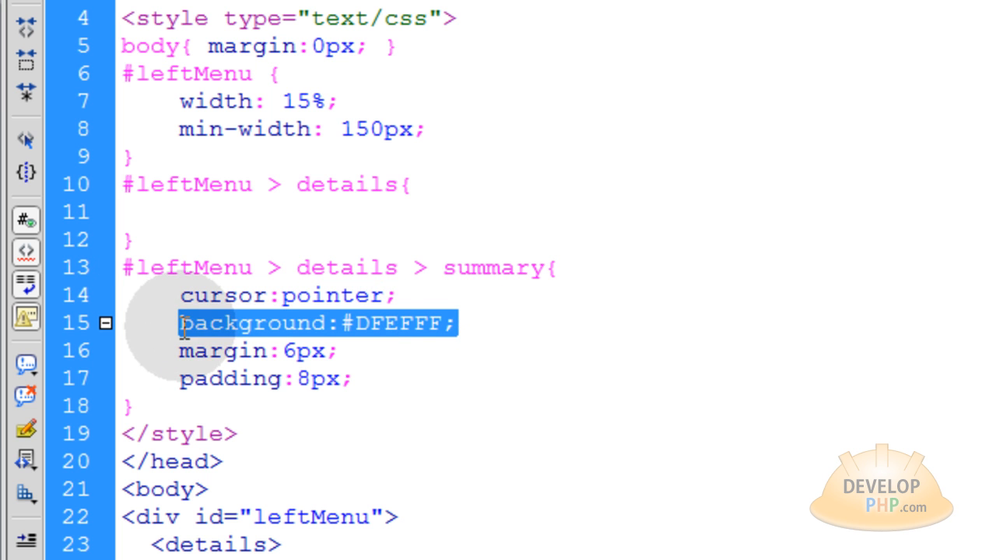
mouse_move(389, 370)
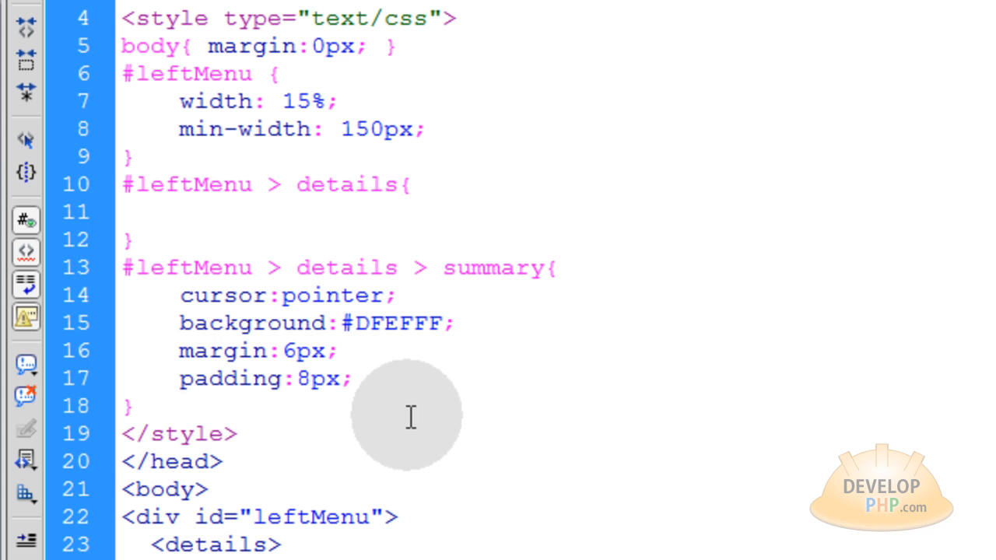
Step: Add a #leftMenu > details > summary:hover rule with background: #EFEFEF
left_click(134, 405)
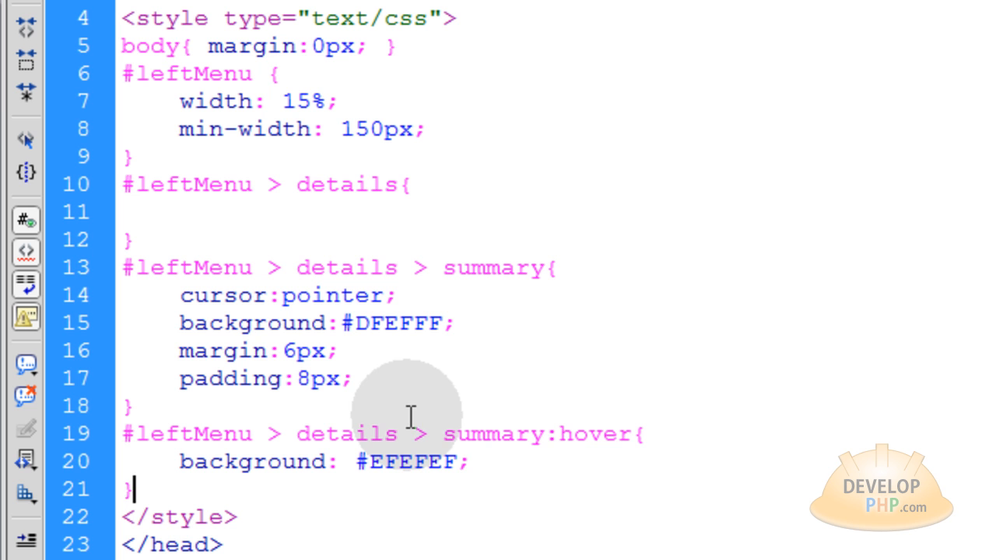
mouse_move(629, 434)
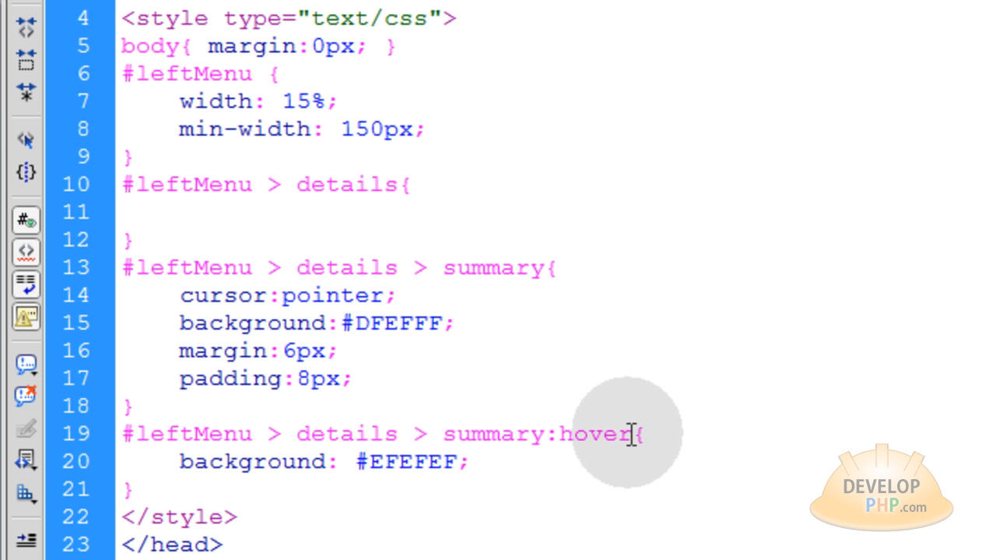
double_click(592, 433)
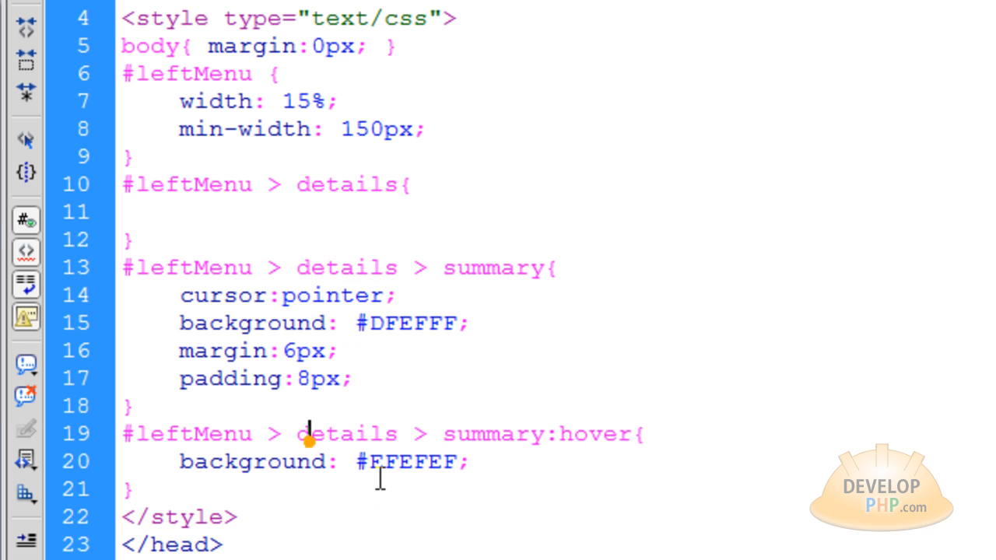
double_click(413, 461)
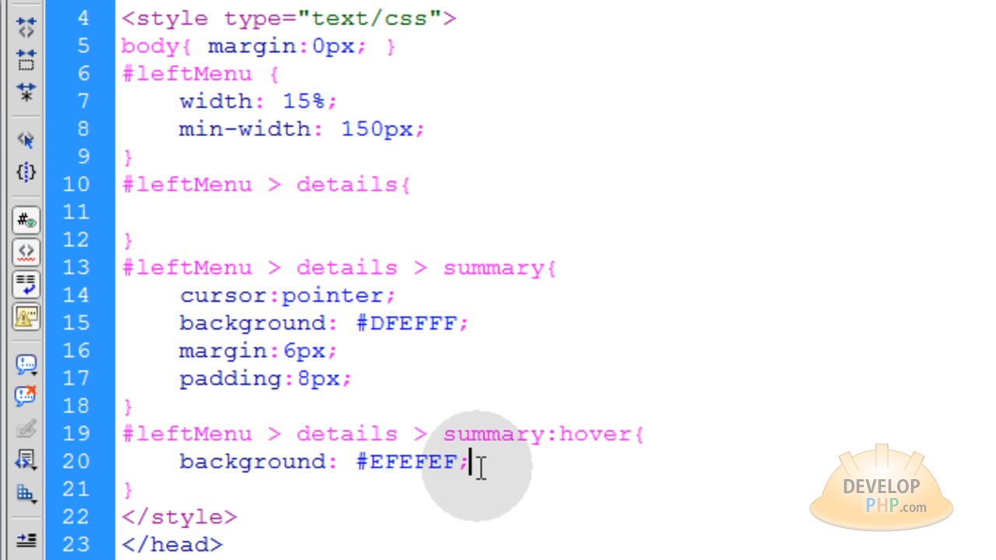
left_click_drag(466, 461, 374, 461)
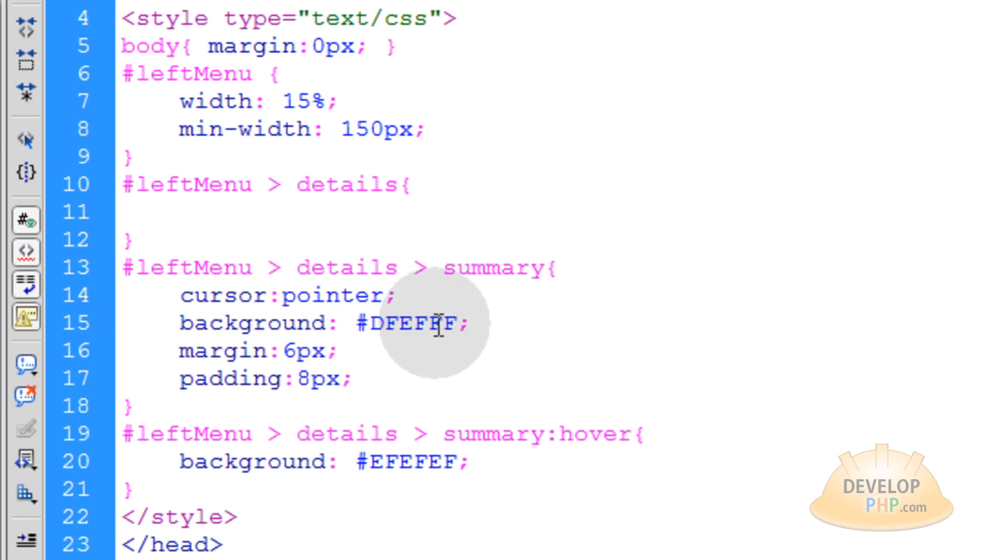
type("F")
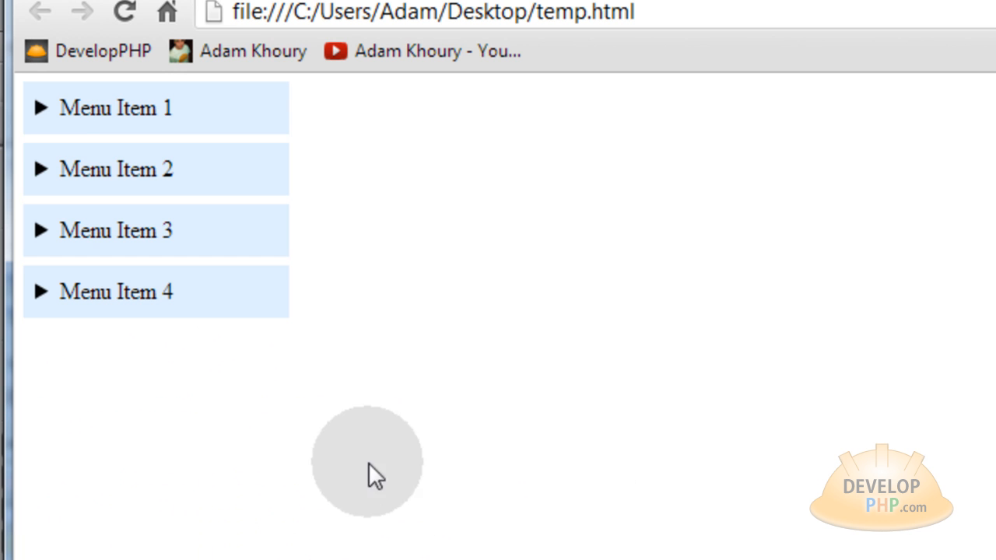
Step: In Chrome, expand and collapse Menu Item 1 to check its subcategories toggle
left_click(116, 107)
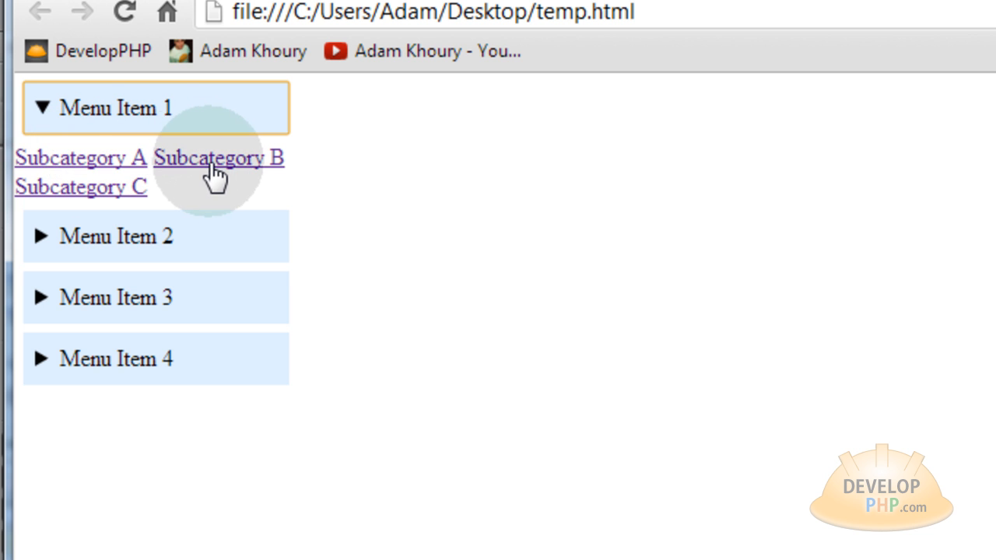
mouse_move(486, 217)
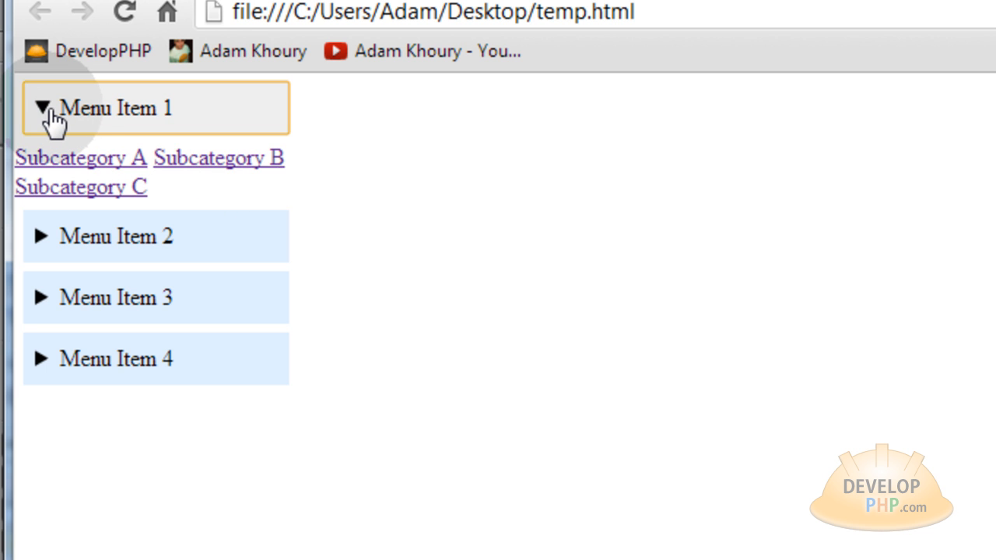
mouse_move(470, 163)
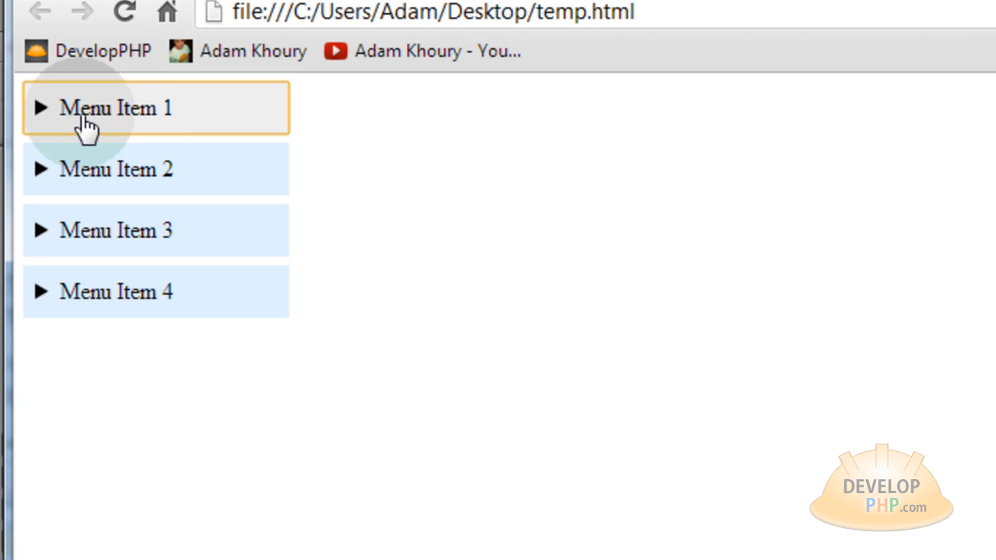
left_click(117, 108)
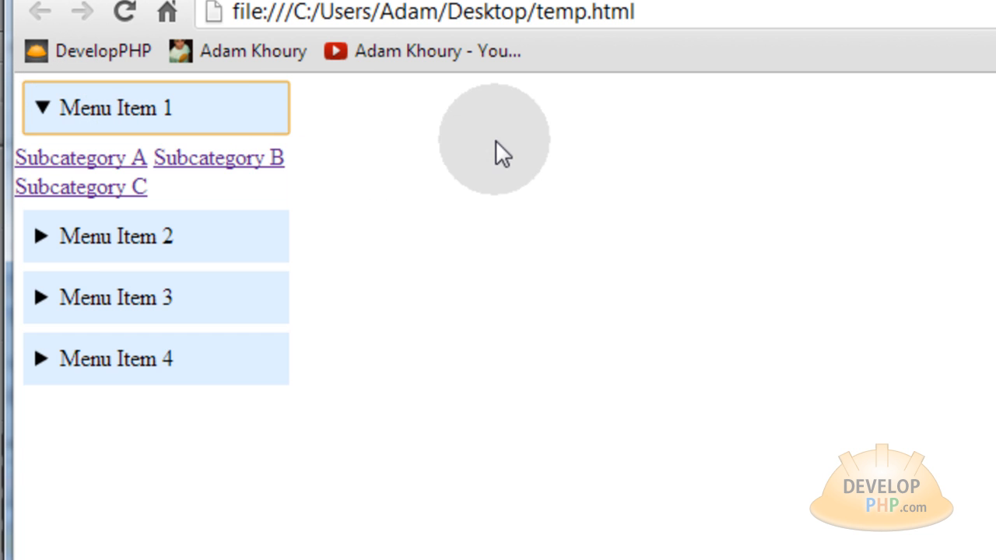
left_click(117, 108)
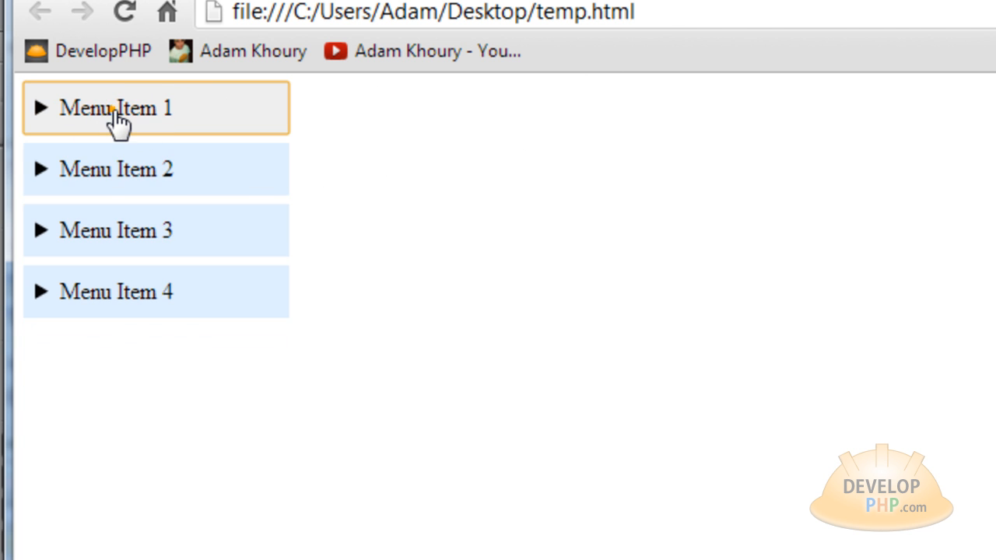
double_click(132, 108)
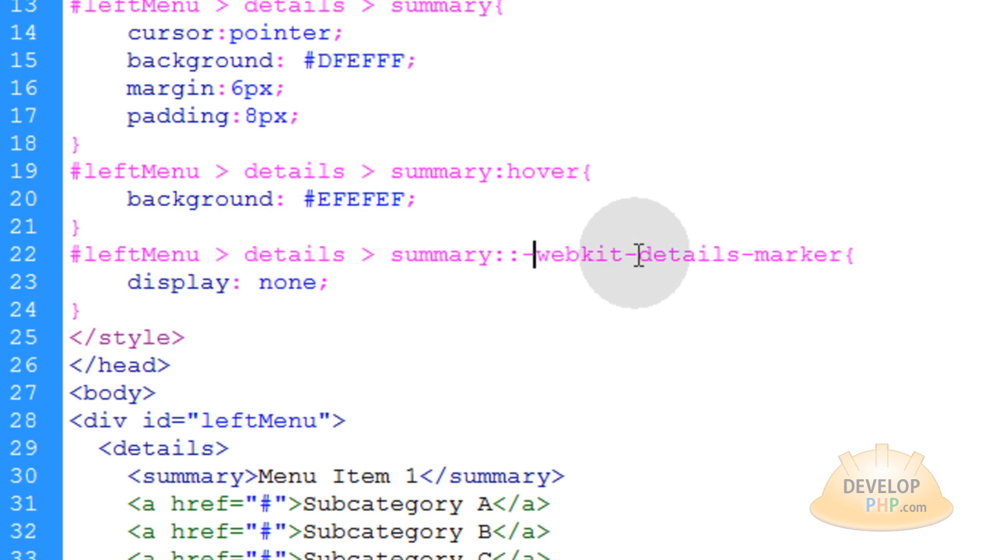
Step: Add a summary::-webkit-details-marker rule with its display:none declaration commented out
double_click(739, 255)
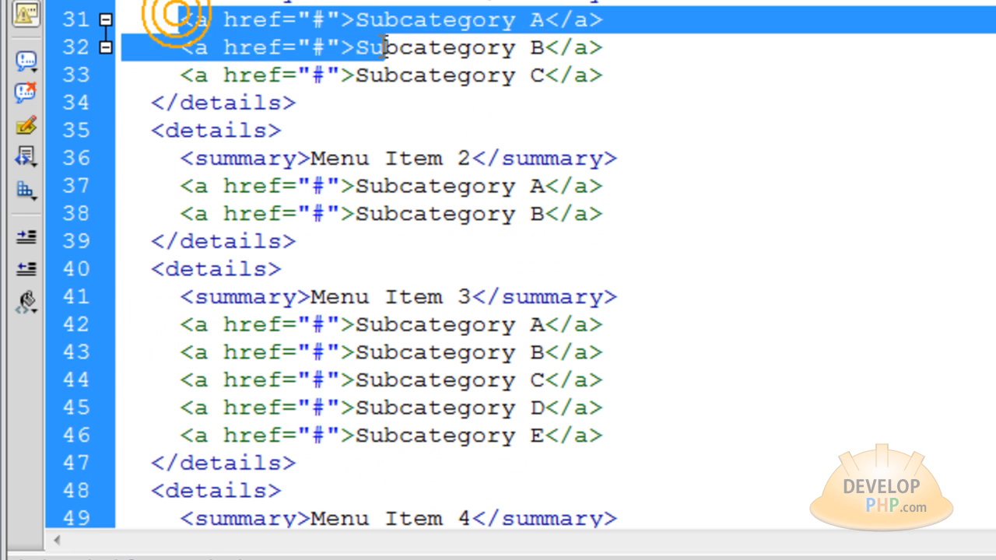
scroll("up", 3)
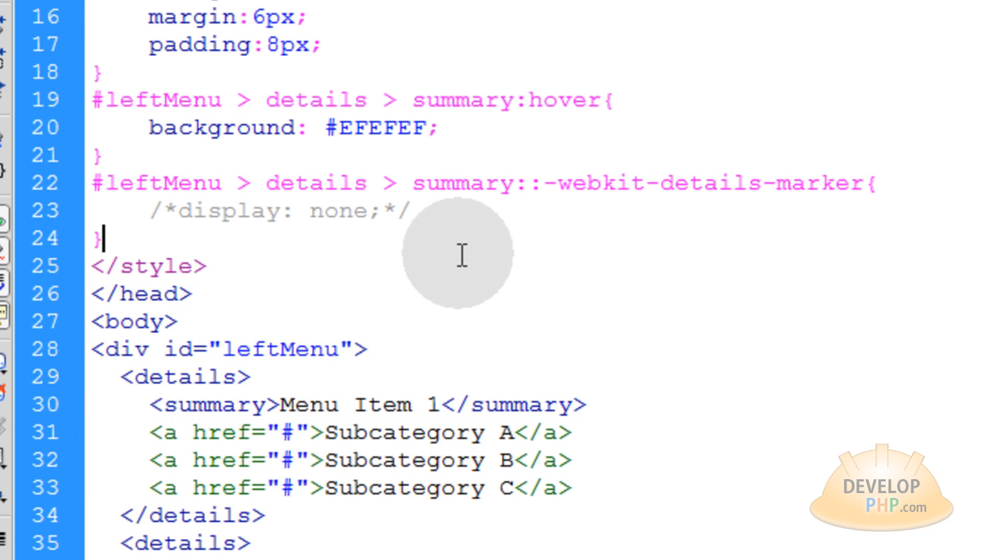
Step: Write the #leftMenu > details > a rule: display:block, no underline, #000, 13px, #EFEFEF background
type("#leftMenu > details > a{")
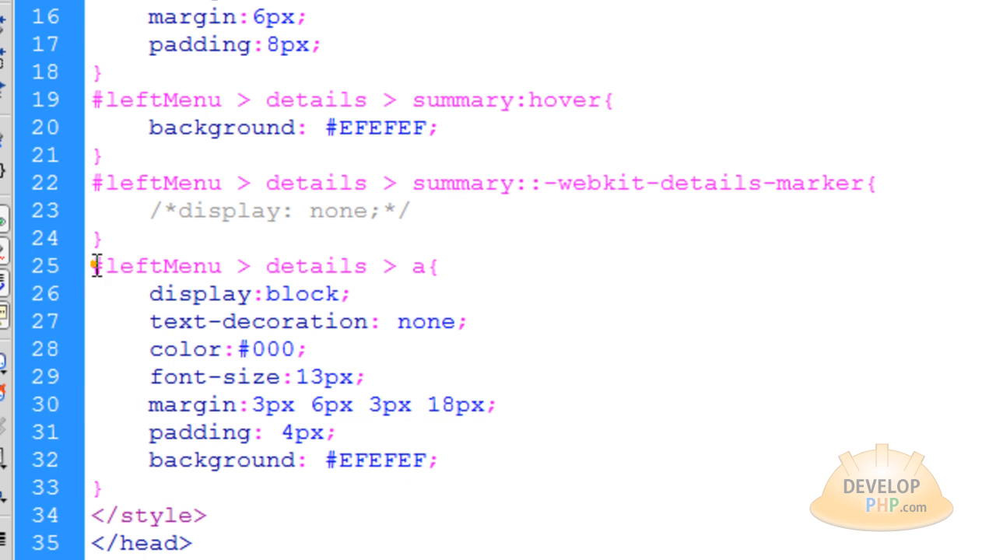
double_click(156, 267)
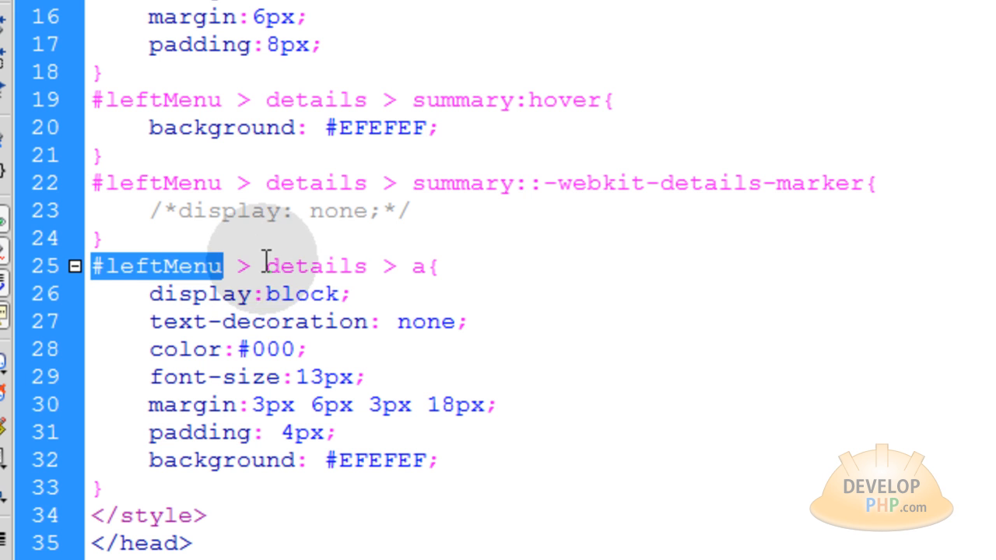
double_click(316, 267)
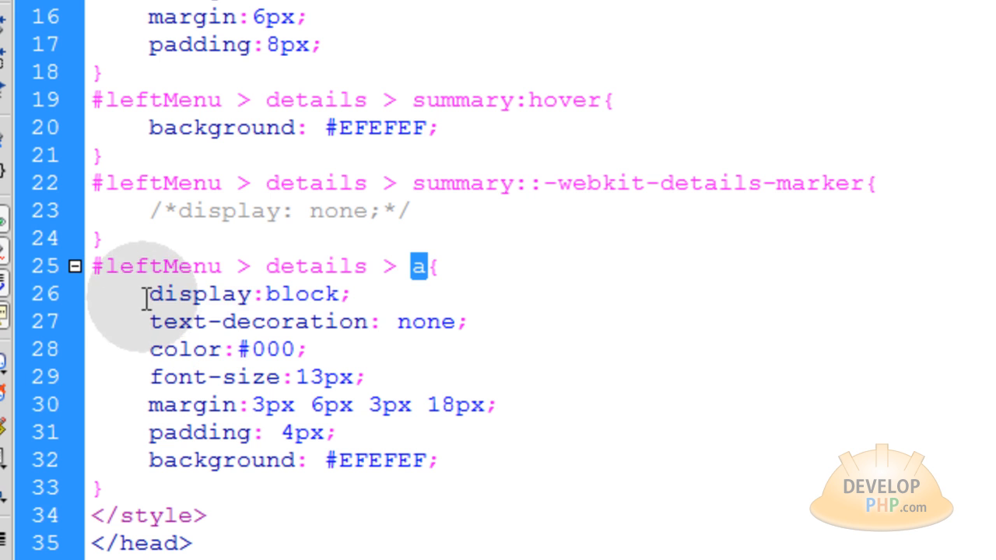
double_click(241, 293)
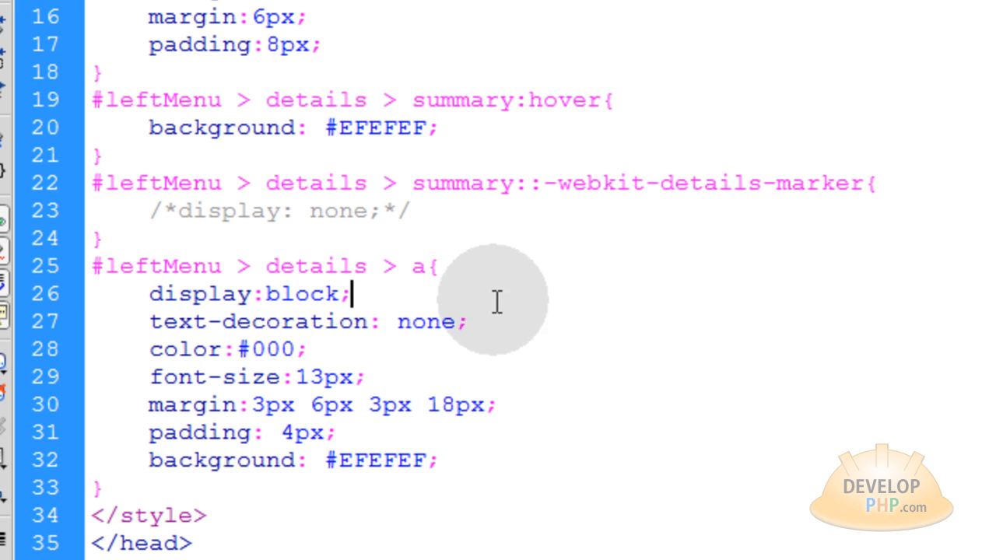
mouse_move(626, 309)
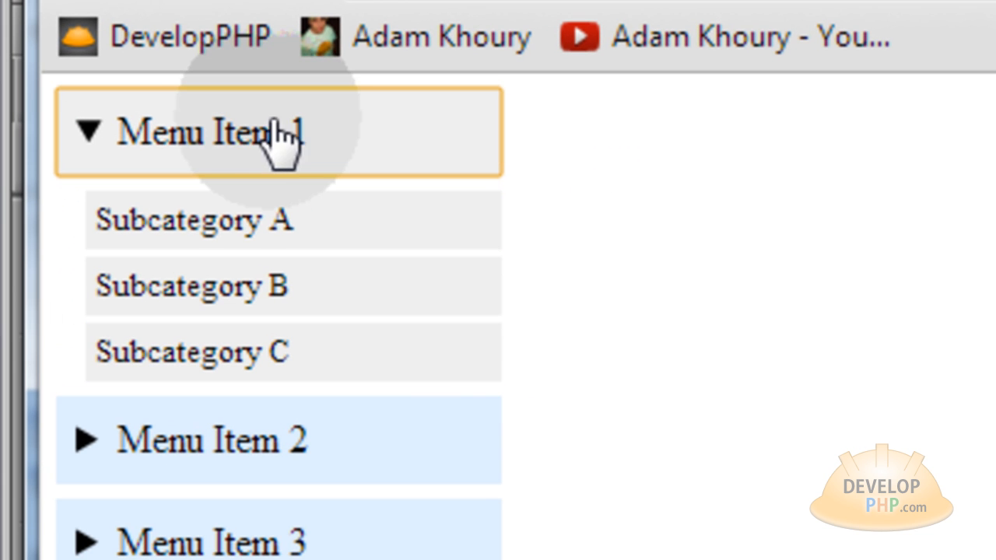
mouse_move(381, 233)
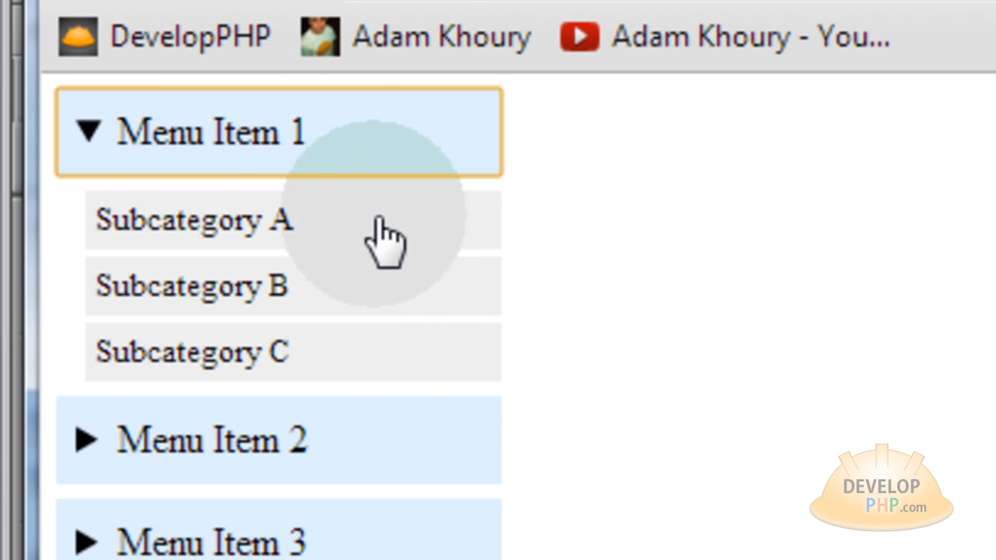
mouse_move(517, 327)
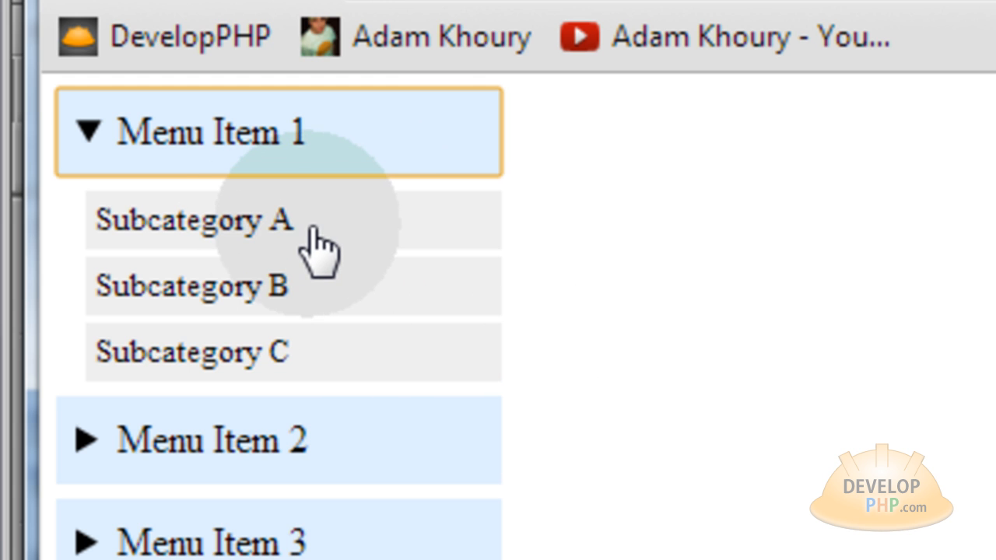
mouse_move(312, 226)
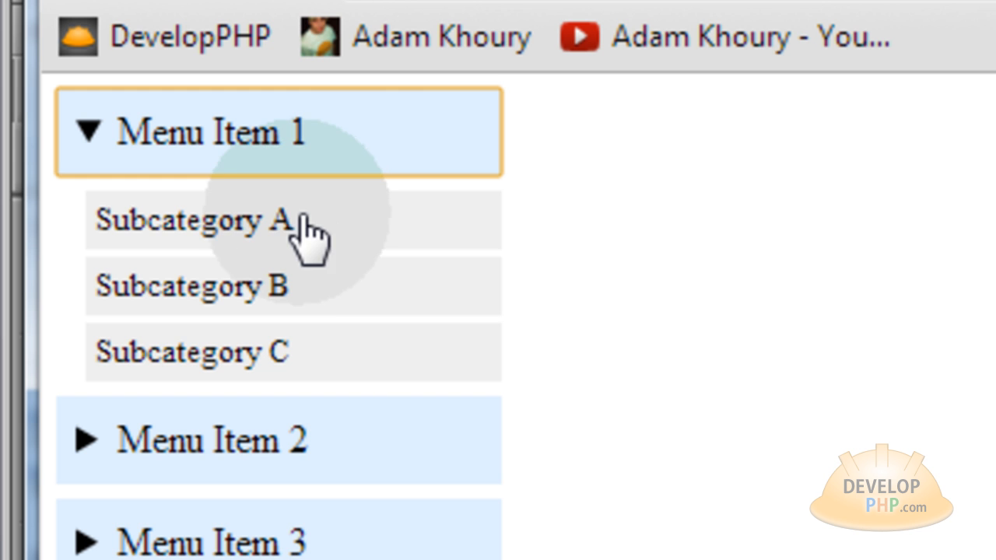
mouse_move(377, 233)
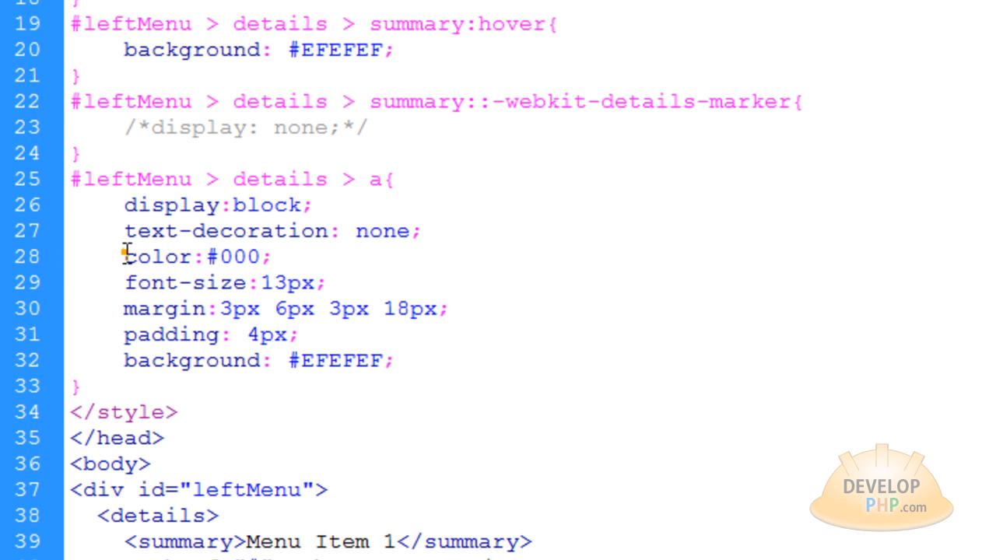
Step: Review the link colour and margin values, checking Menu Item 1's subcategories in Chrome
triple_click(226, 283)
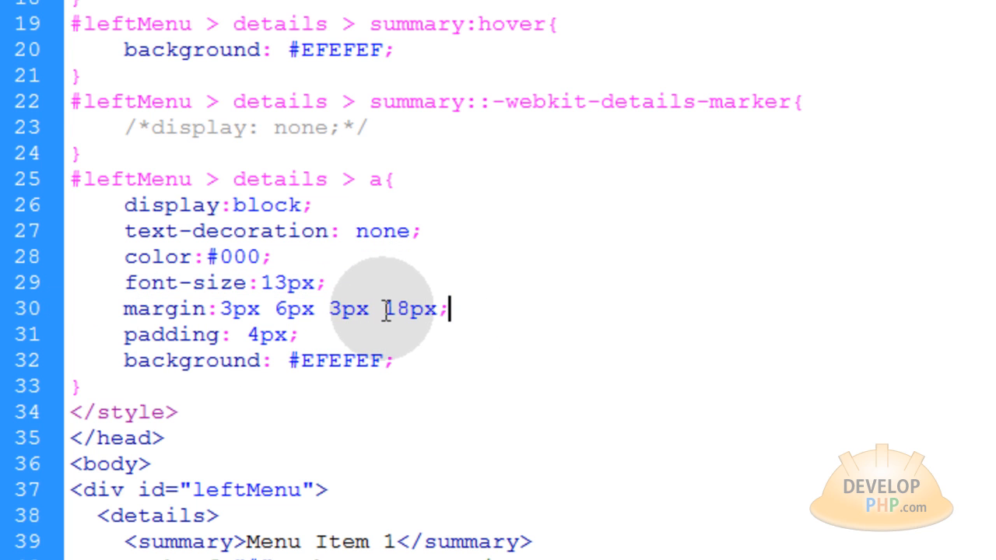
double_click(407, 308)
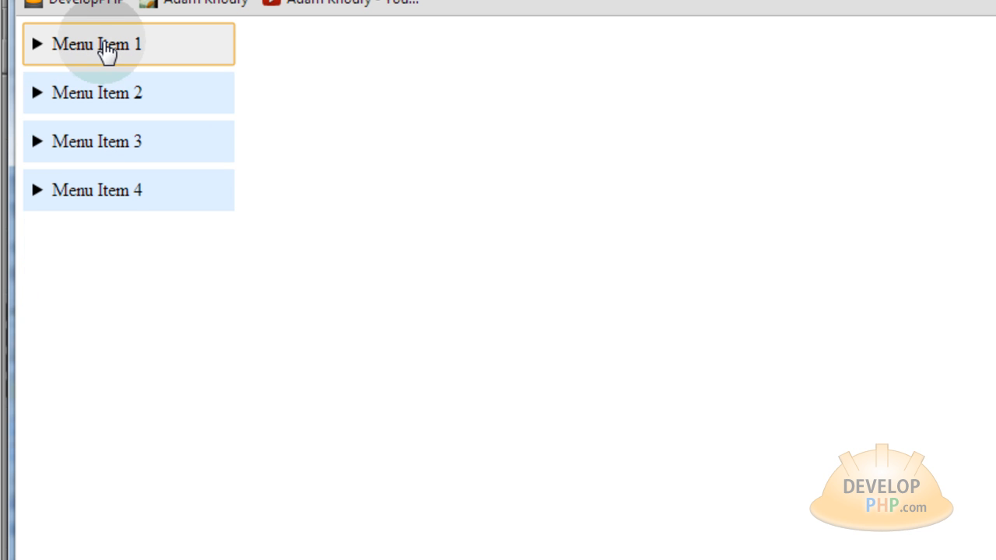
left_click(97, 93)
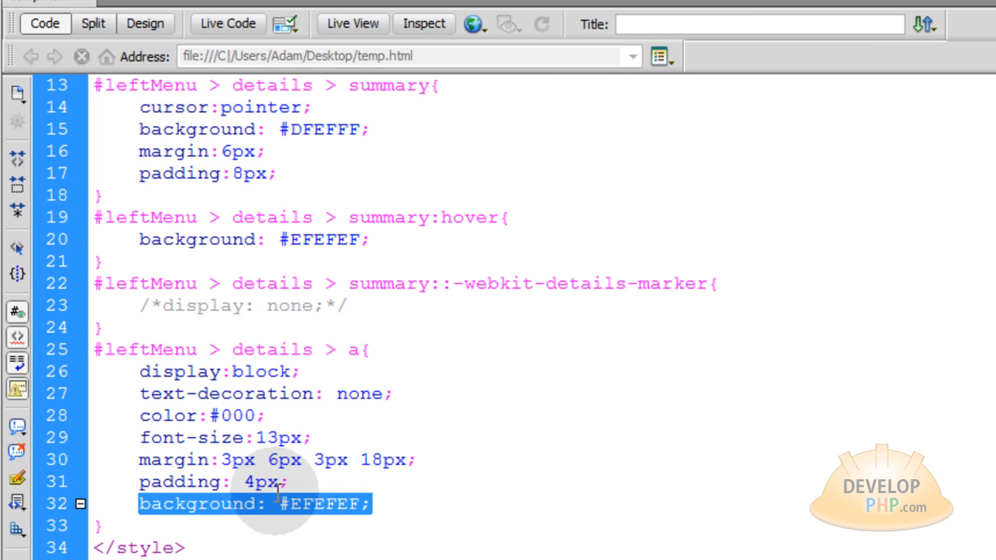
left_click(302, 483)
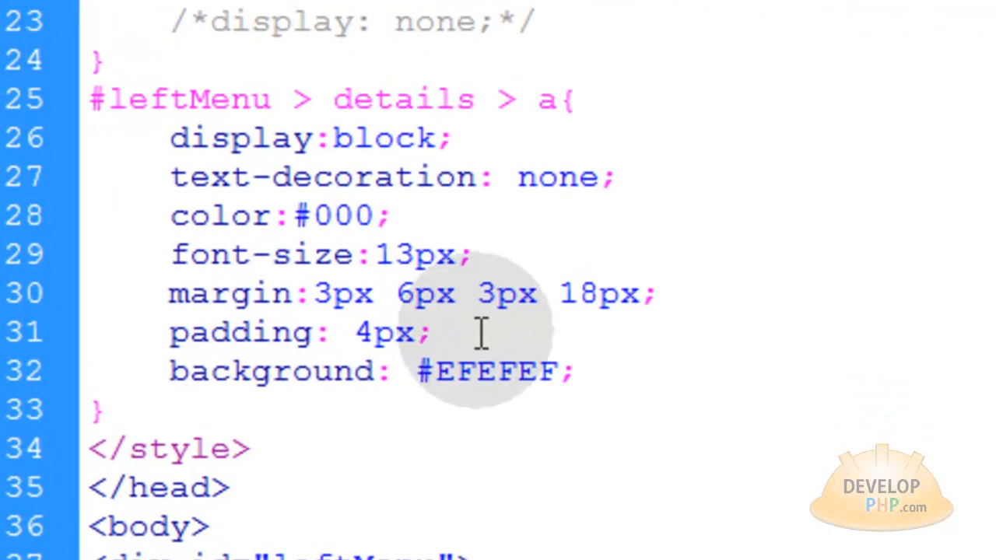
double_click(225, 292)
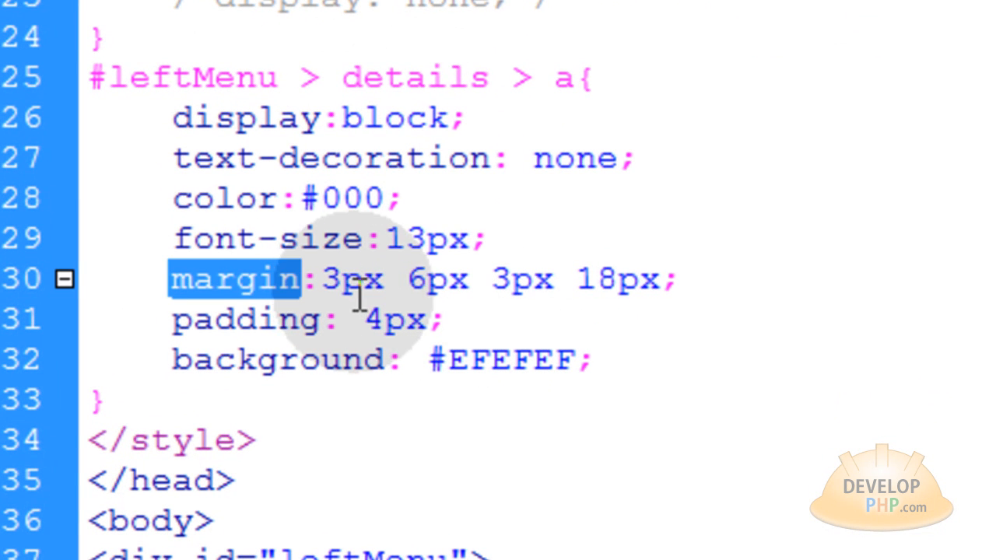
double_click(351, 279)
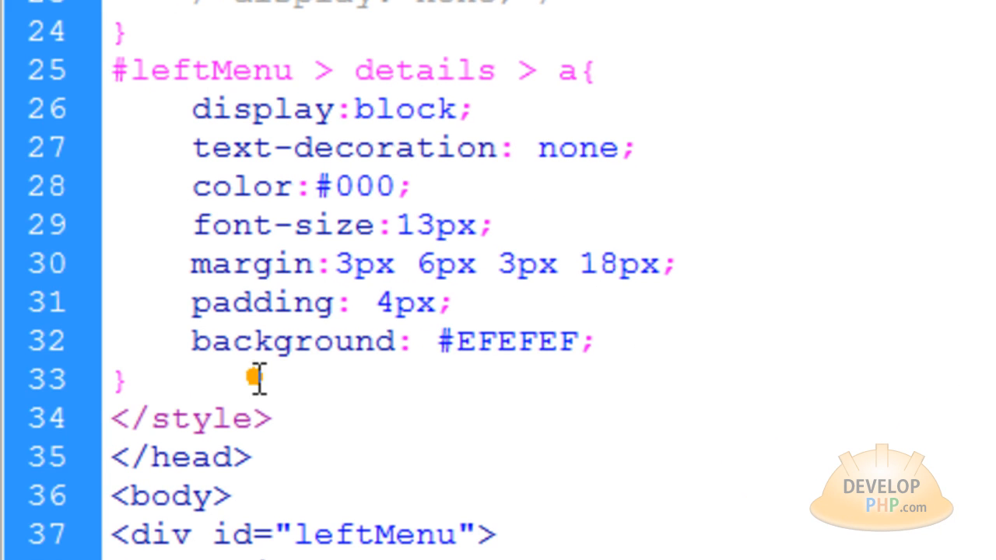
Step: Start a new #leftMenu > details > a:hover rule below the link rule
type("#leftMenu > details > a:hover{")
type("background: #DFEFFF;")
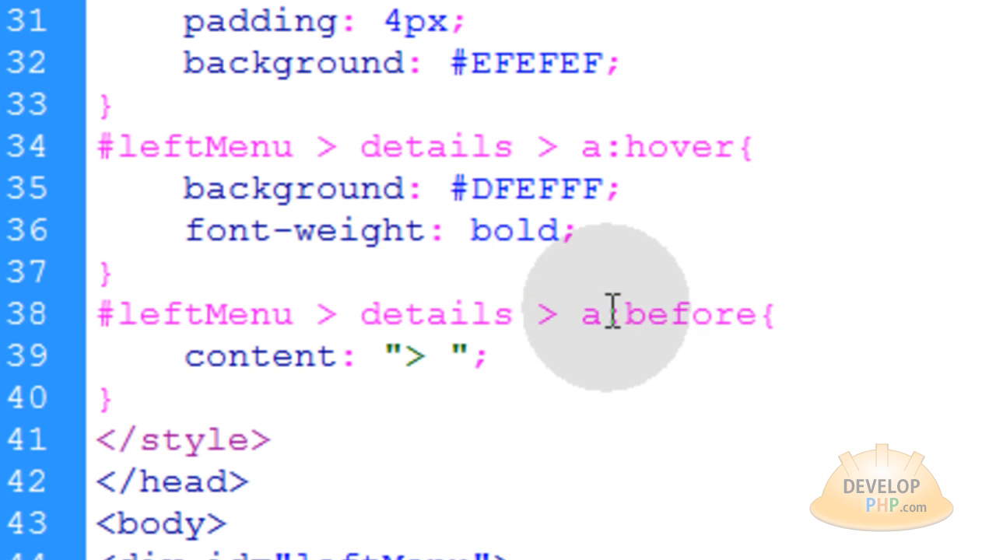
double_click(677, 315)
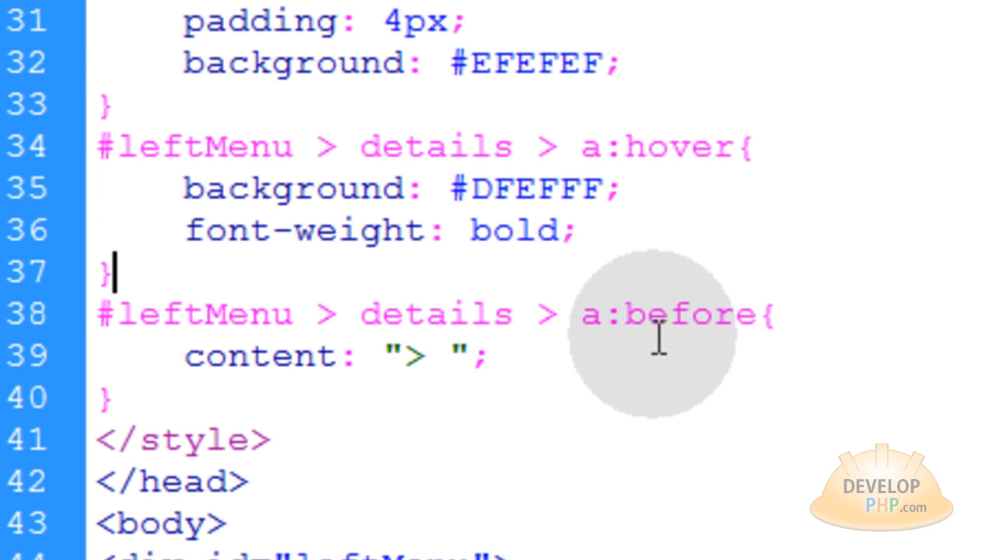
double_click(677, 314)
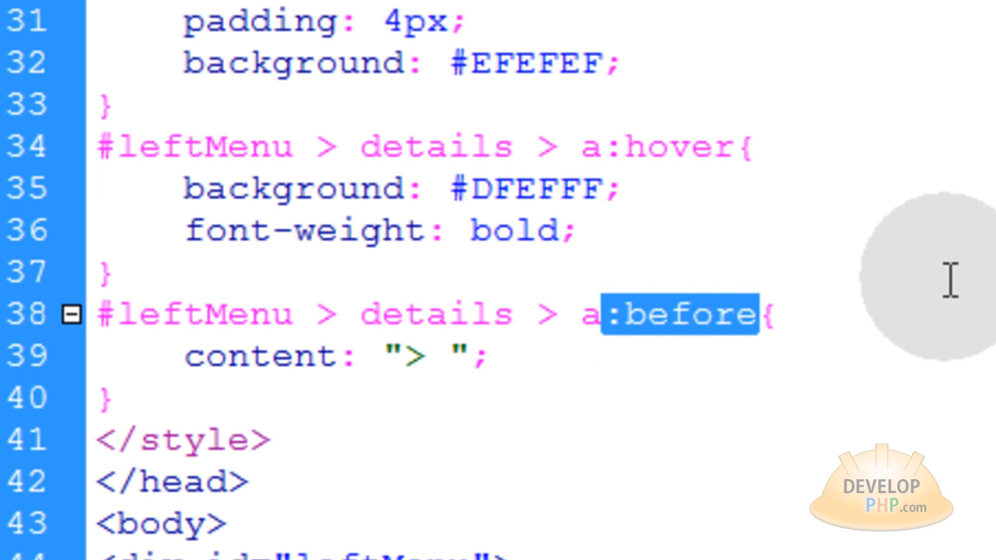
left_click(417, 356)
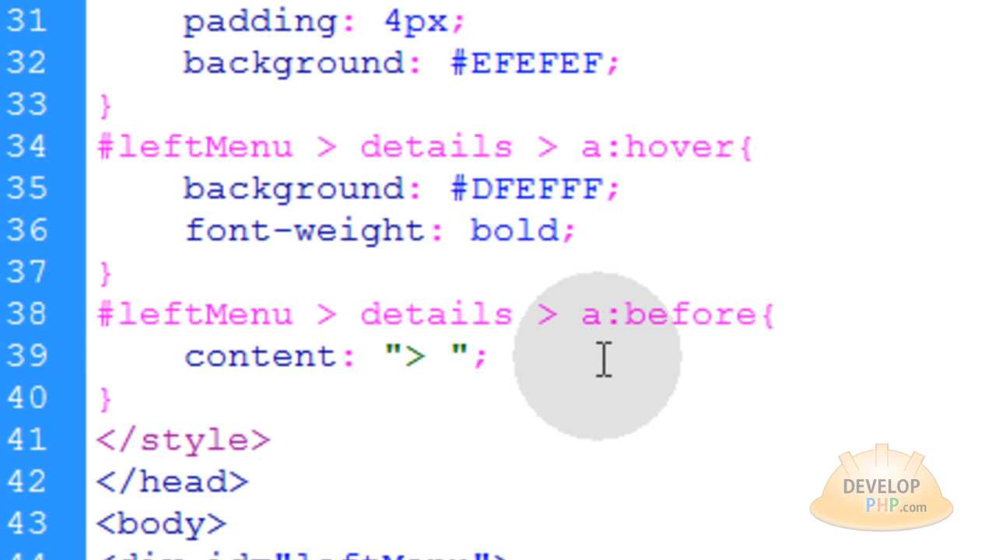
left_click(489, 356)
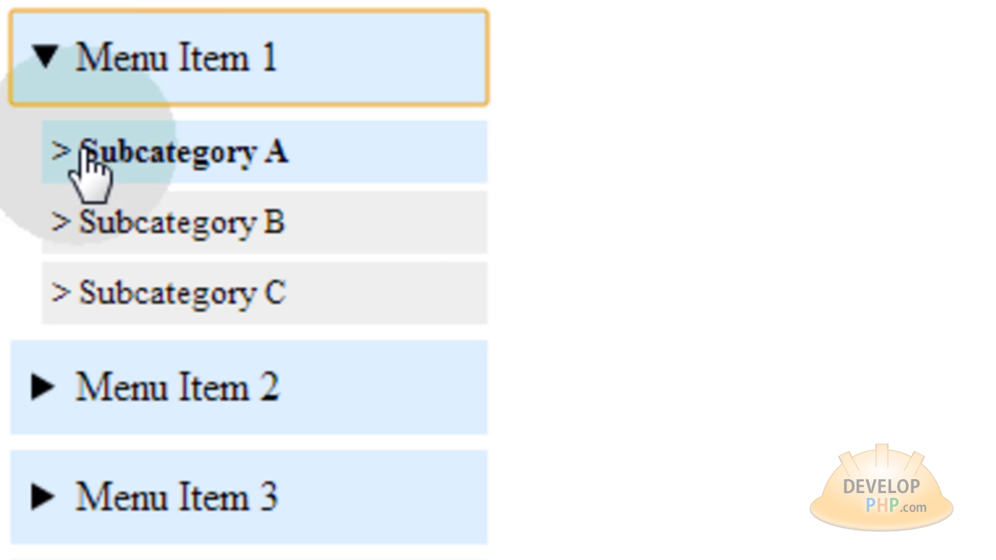
mouse_move(124, 225)
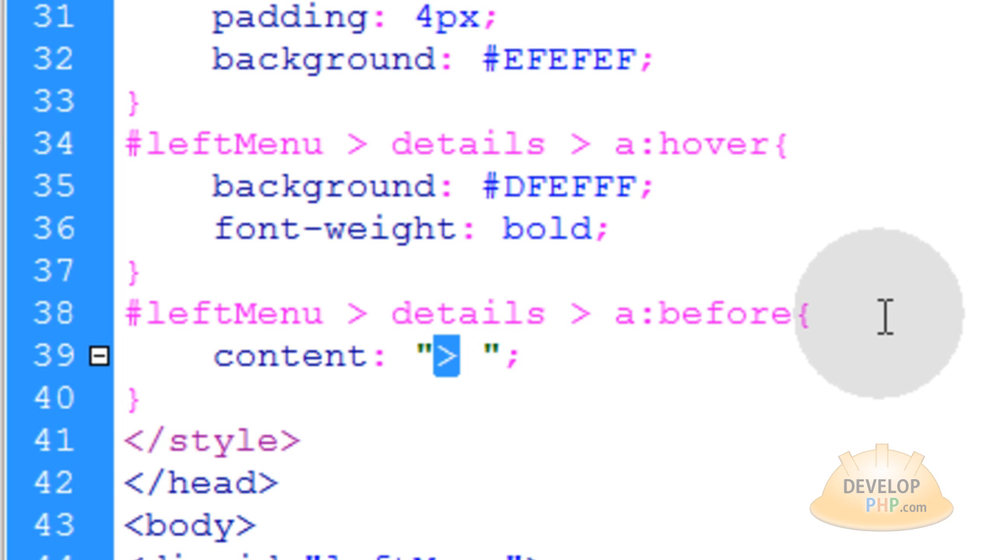
Step: Change the a:before content to "- ", briefly trying a url() image marker before reverting
type("-")
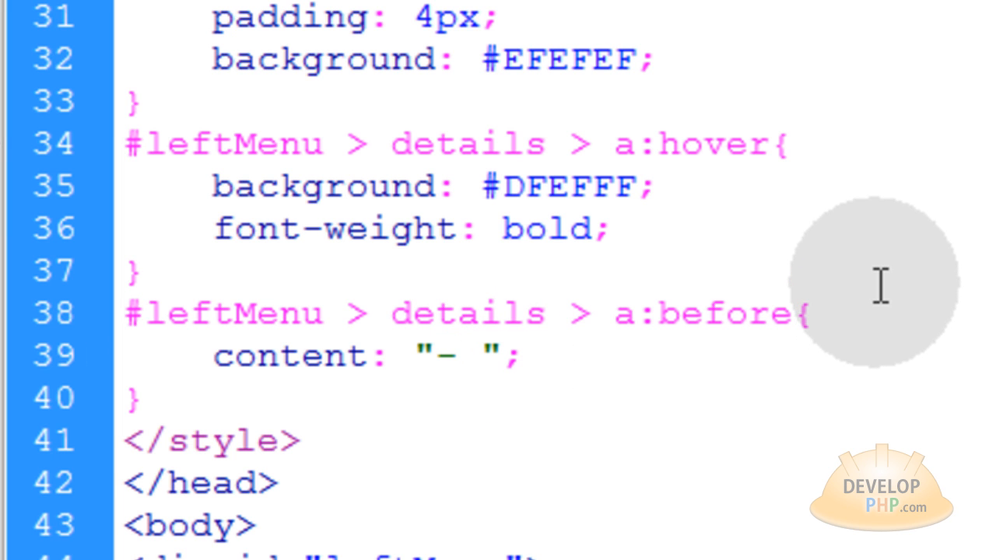
left_click(424, 345)
type("url(")
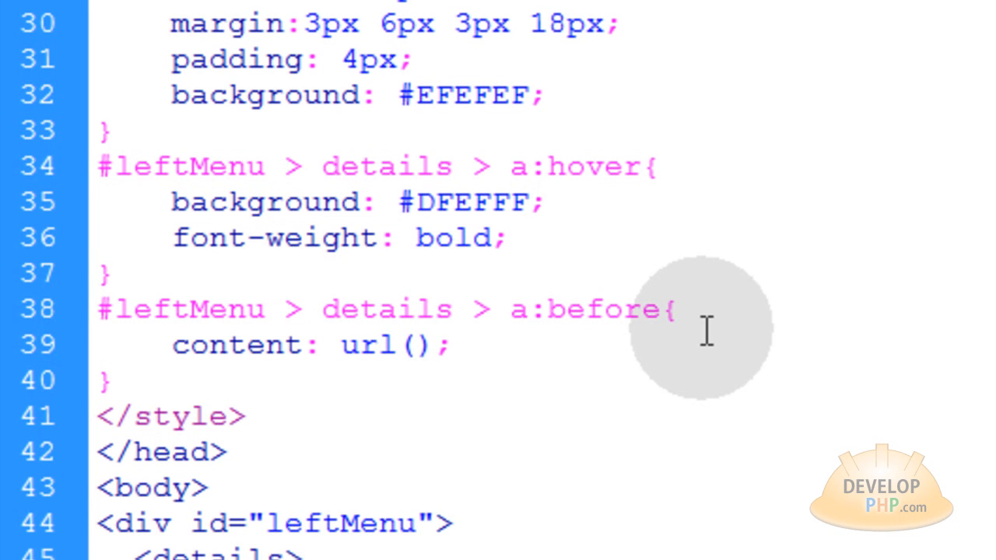
type("mylit")
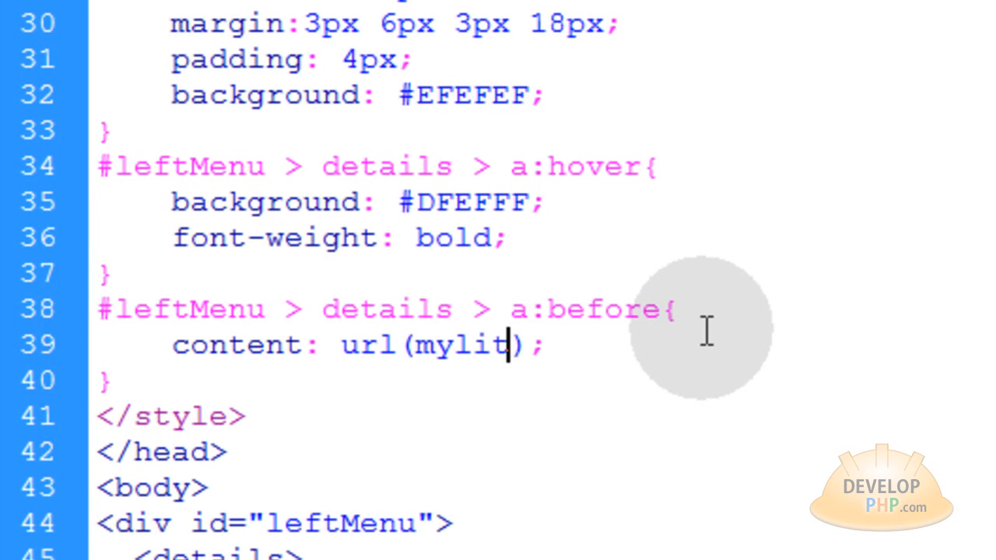
type("tlemarker.j")
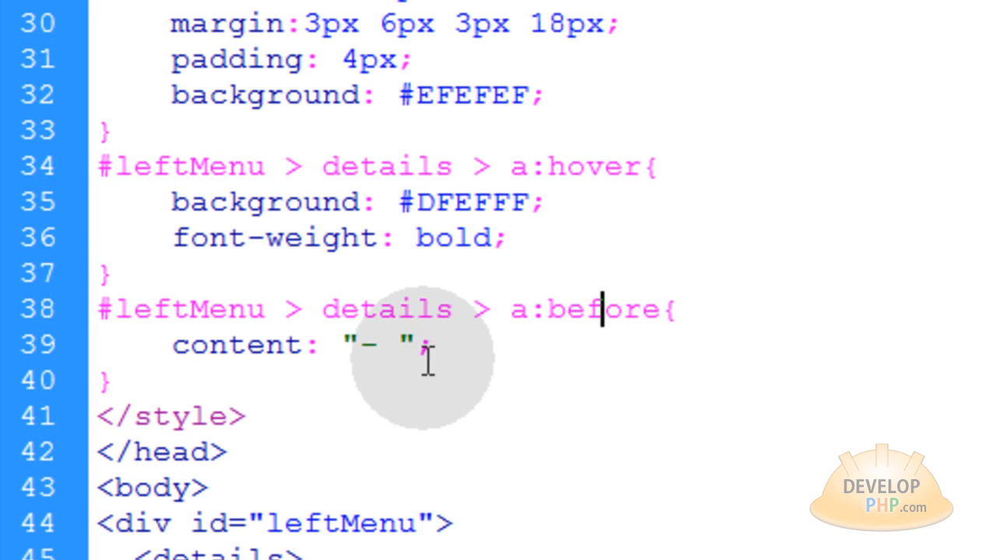
double_click(372, 346)
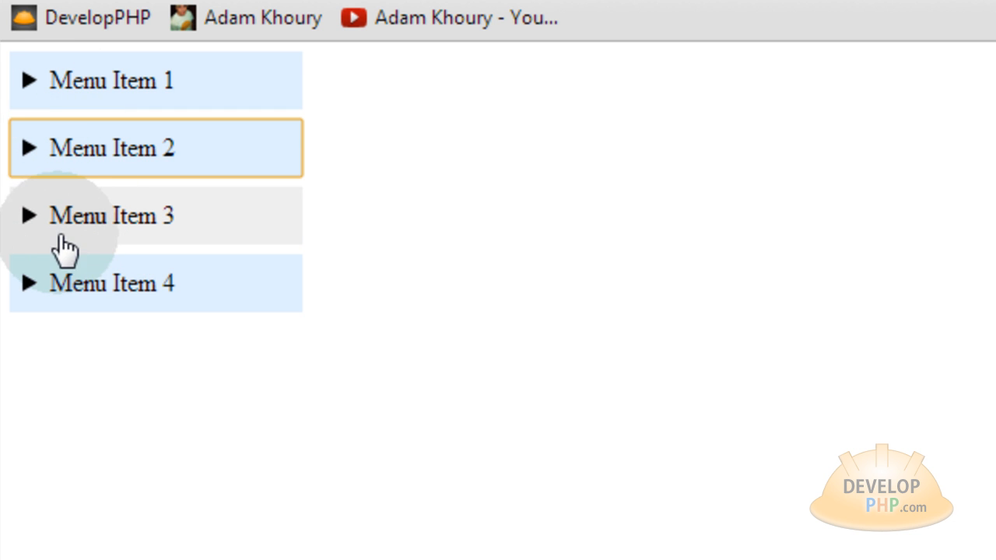
left_click(112, 215)
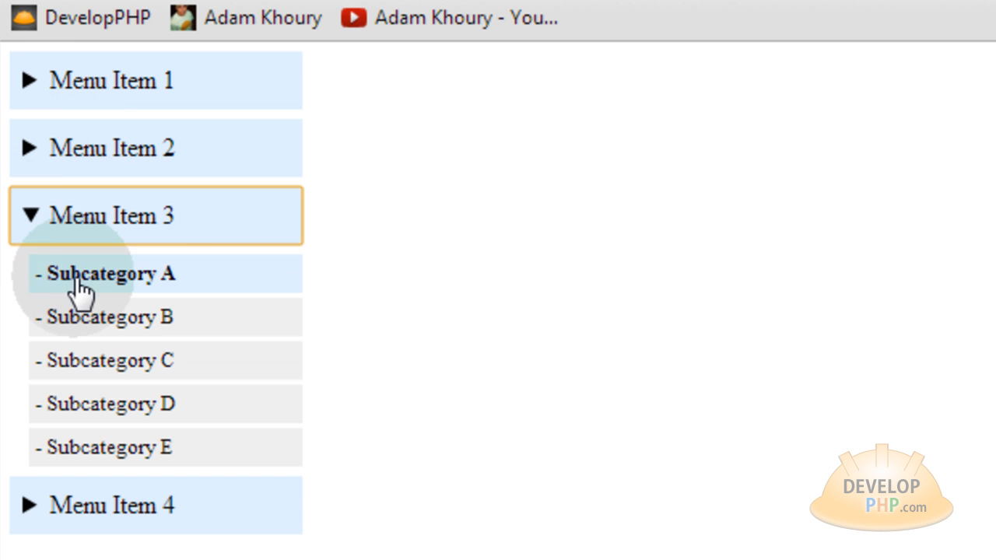
mouse_move(60, 226)
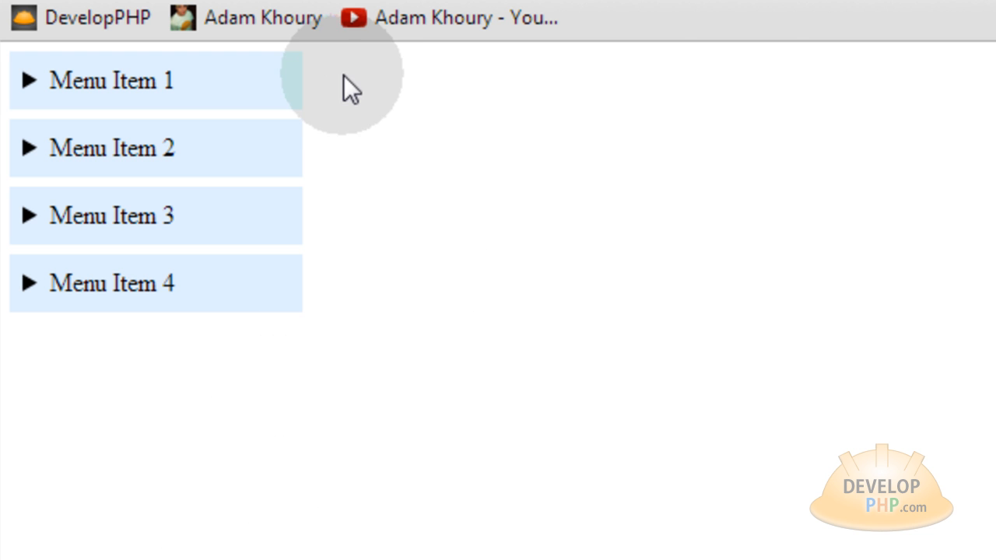
mouse_move(925, 152)
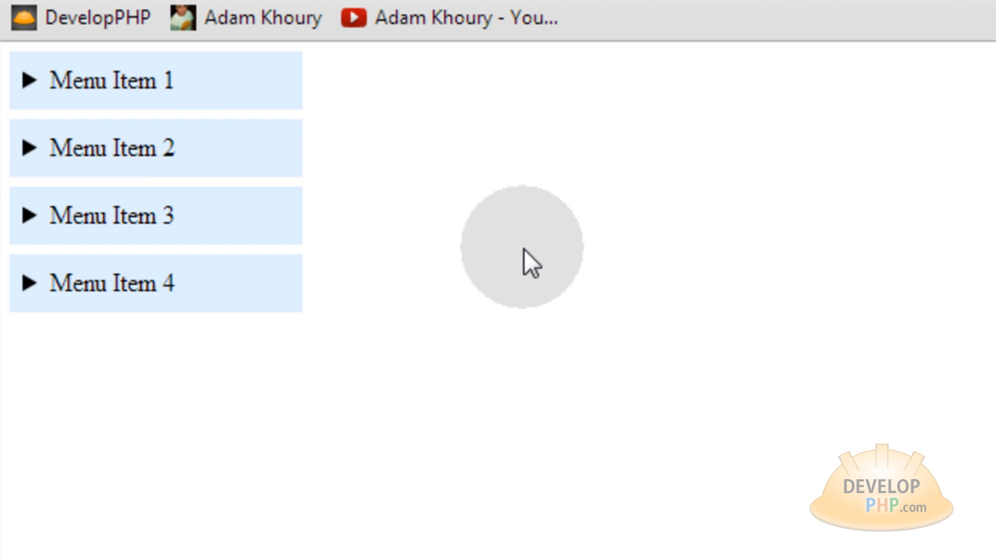
mouse_move(589, 389)
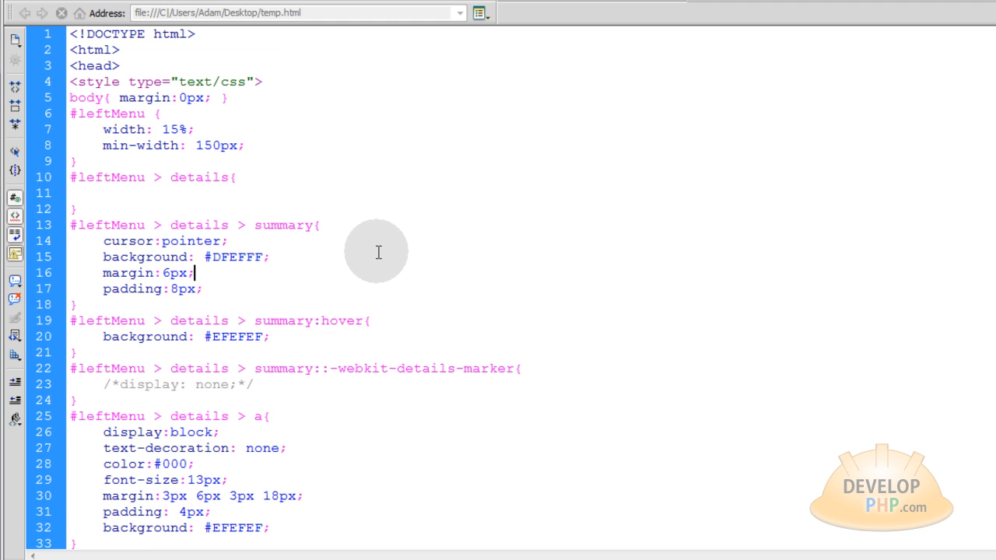
scroll("down", 3)
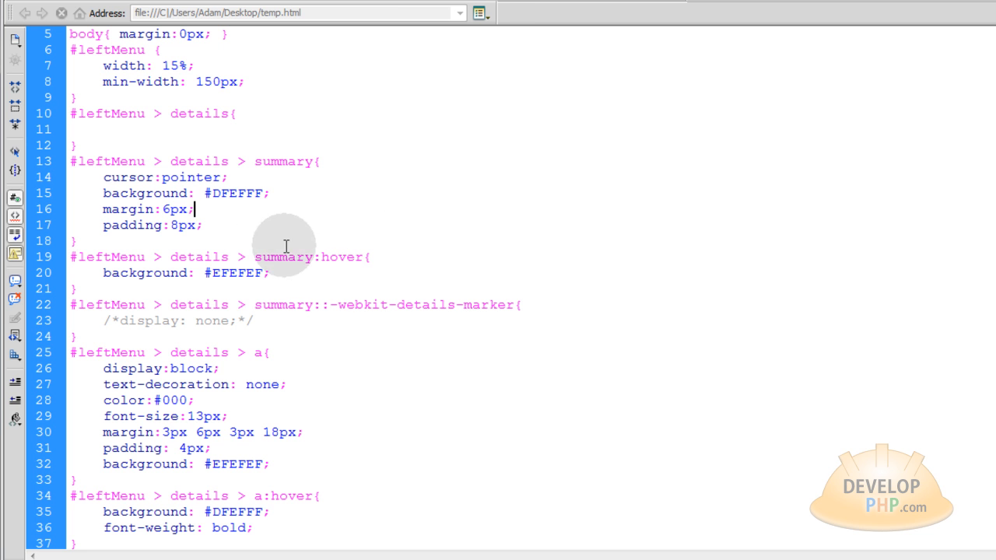
mouse_move(427, 300)
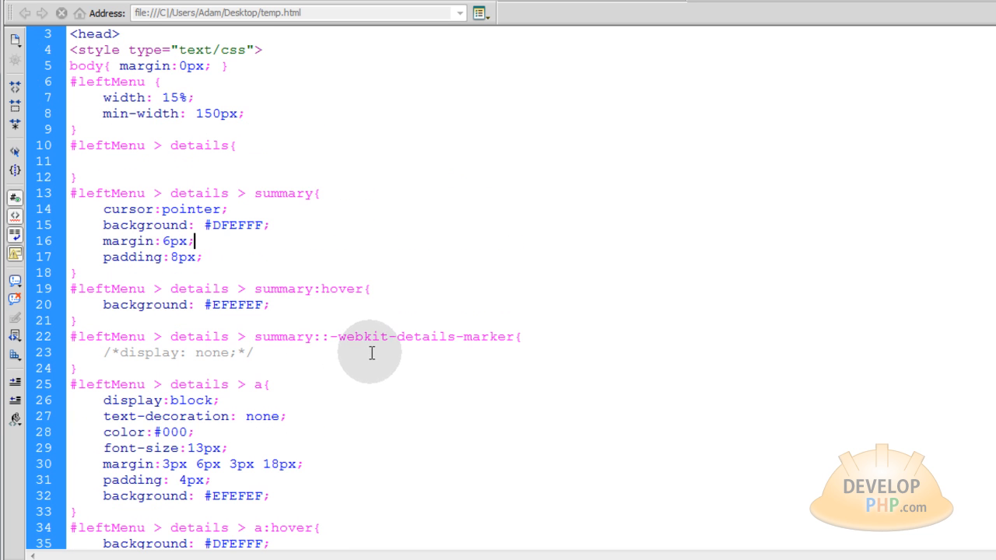
scroll("up", 3)
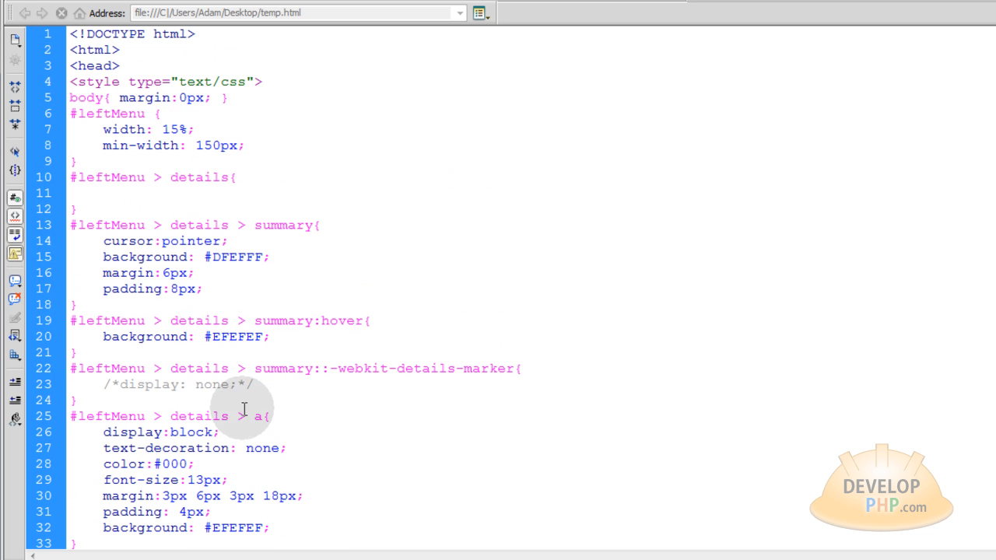